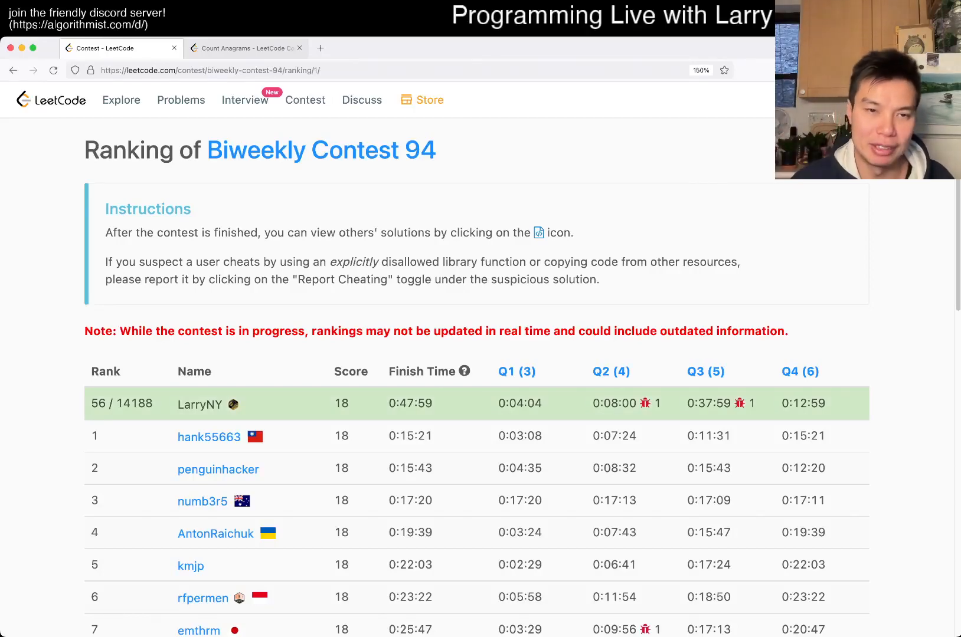
- Open the Count Anagrams hard problem from the Biweekly Contest 94 tabs
left_click(245, 48)
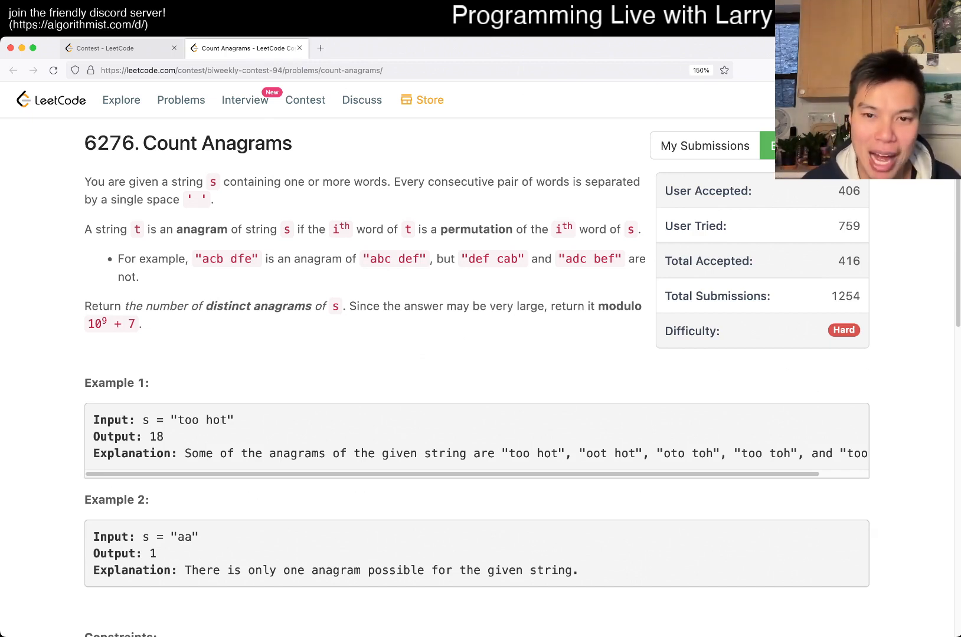
- Highlight 'modulo 10^9 + 7', then scroll to the Python3 factorial solution
left_click_drag(587, 305, 144, 324)
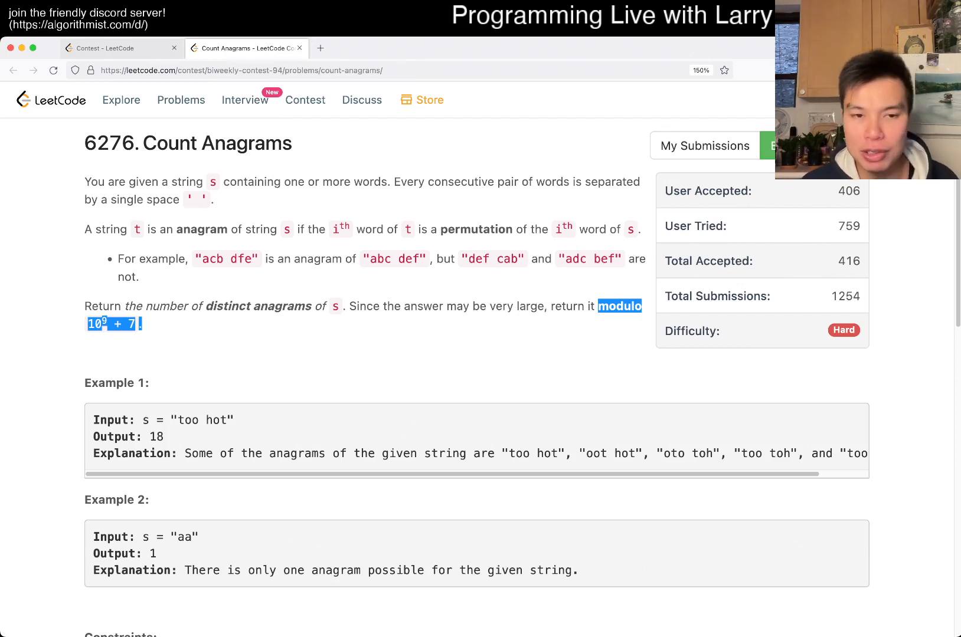
scroll("down", 3)
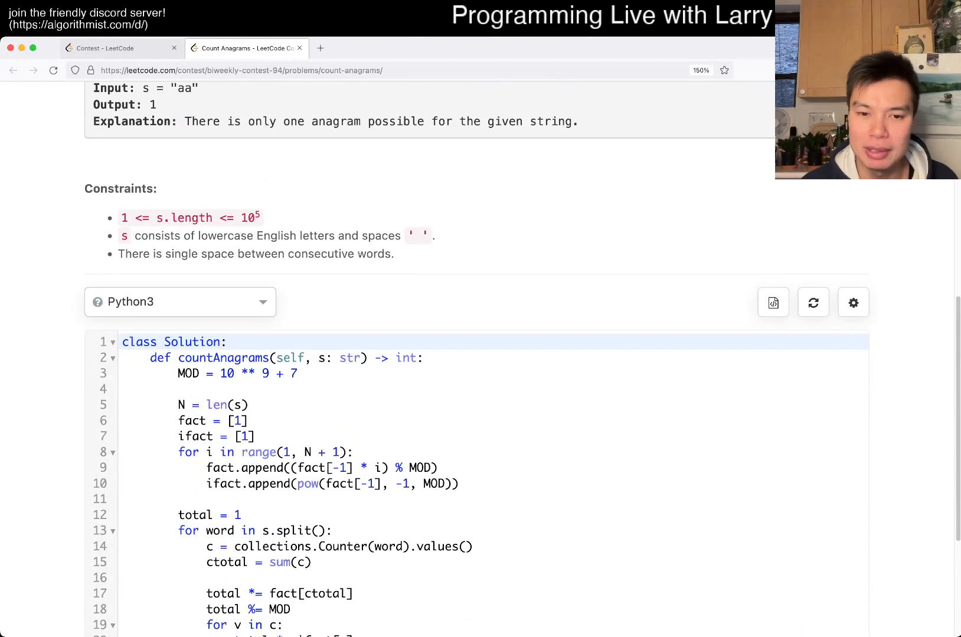
- Comment the factorial loop: '# Modular Inverse', '(a * b) % MOD = c % MOD', 'a % MOD = (c * b^-1) % MOD'
left_click(439, 468)
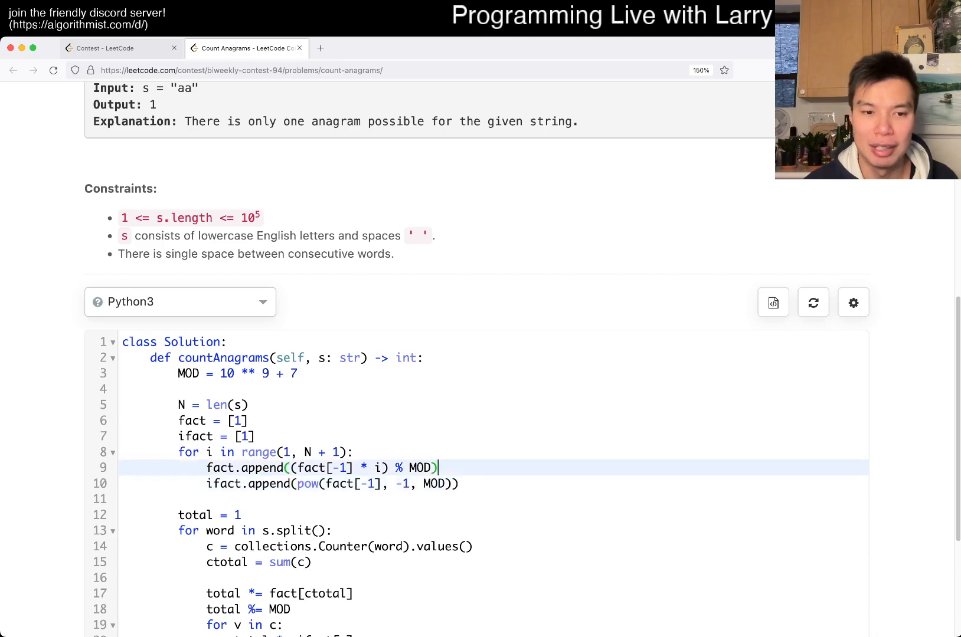
type("# Modular Inverse")
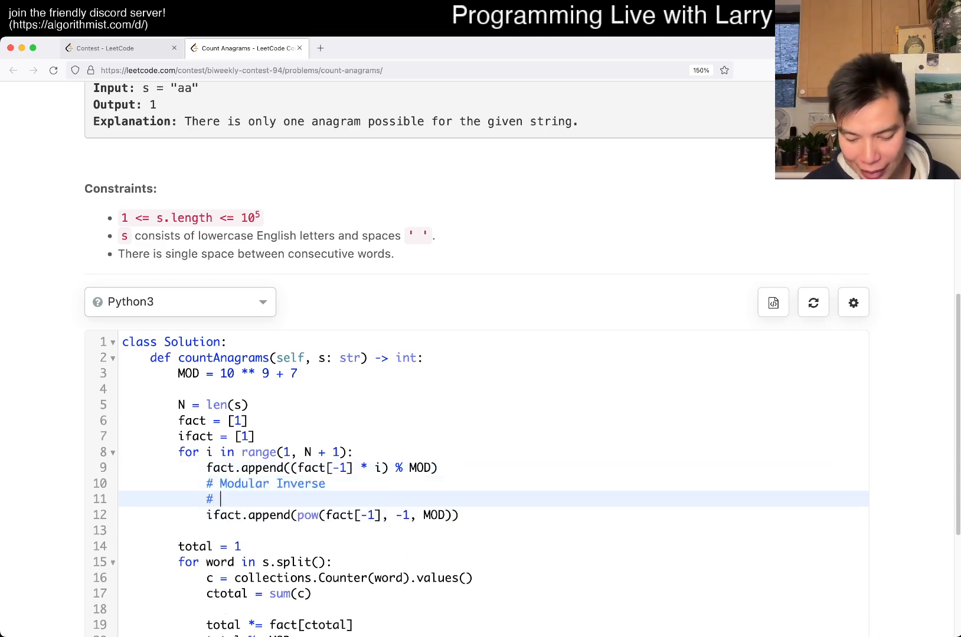
type("a * b) % MOD = c")
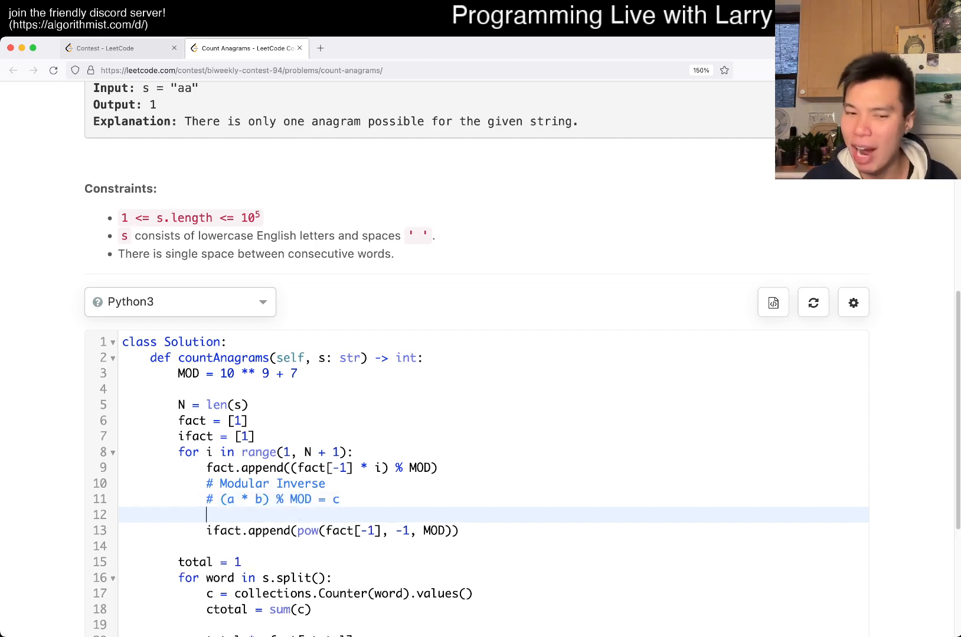
type("#")
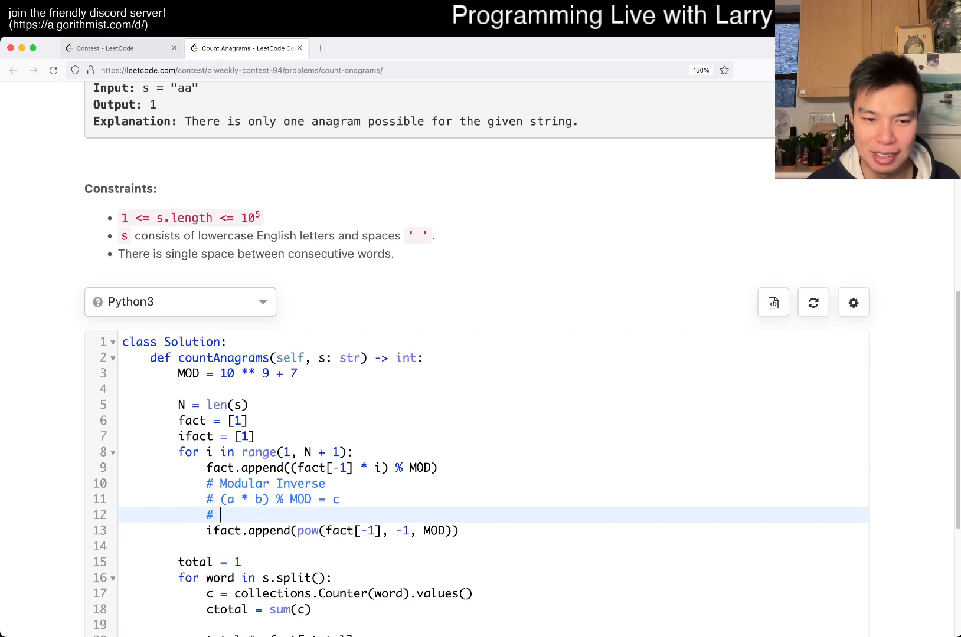
type("a % MOD =")
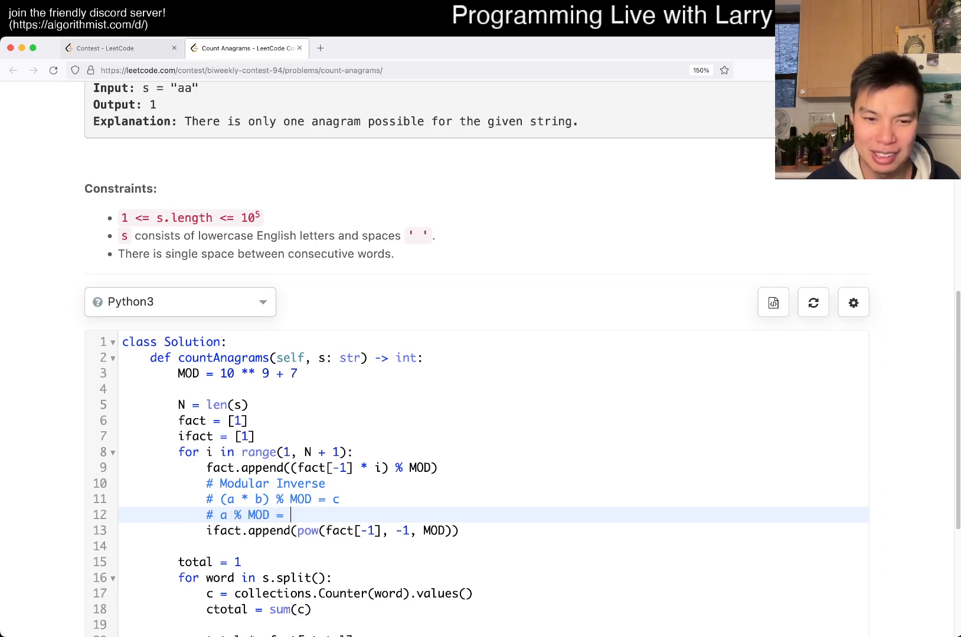
type("c * b")
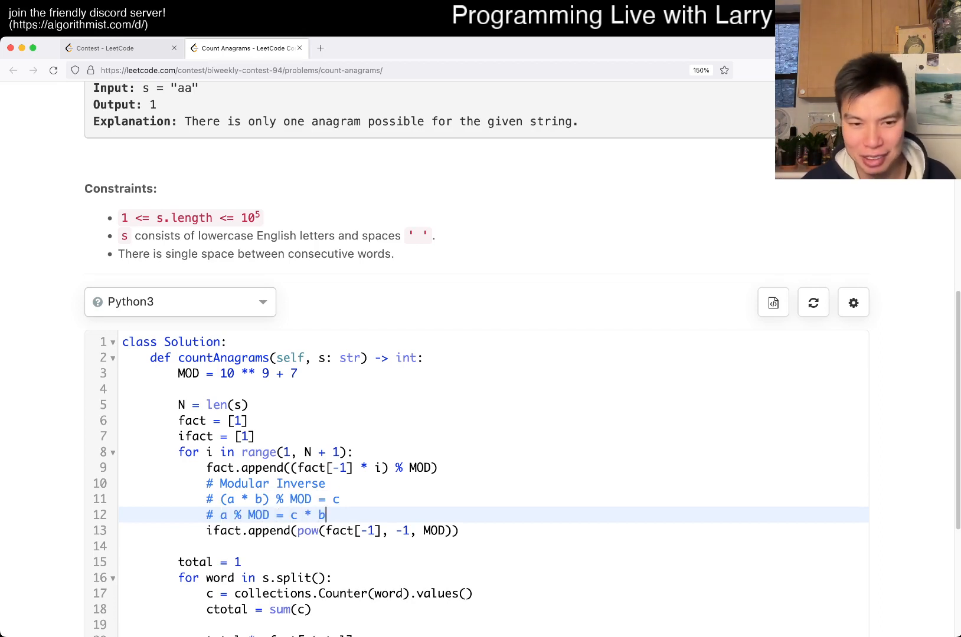
type("^-1)")
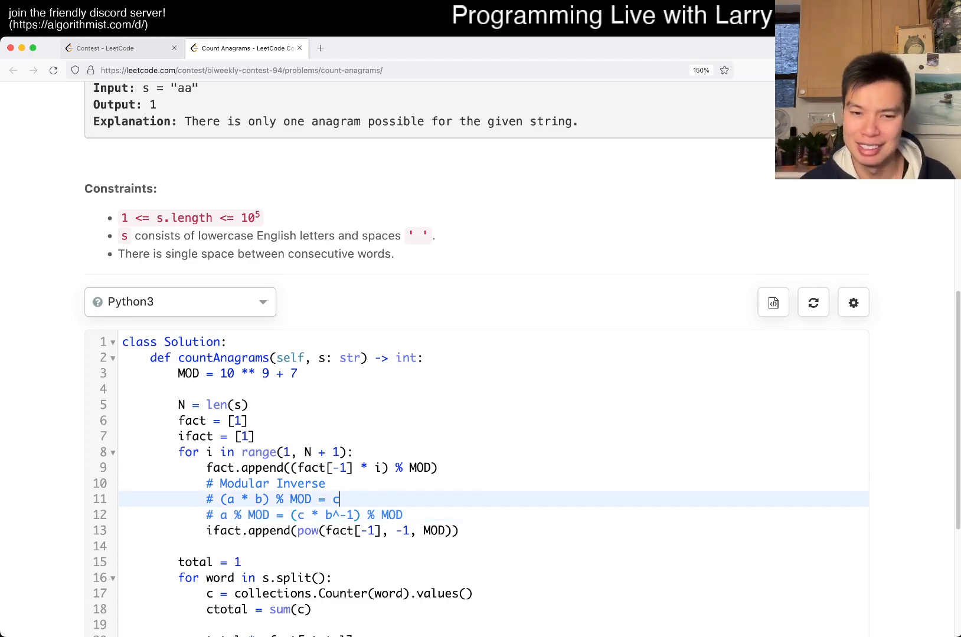
type("% MOD")
type("#")
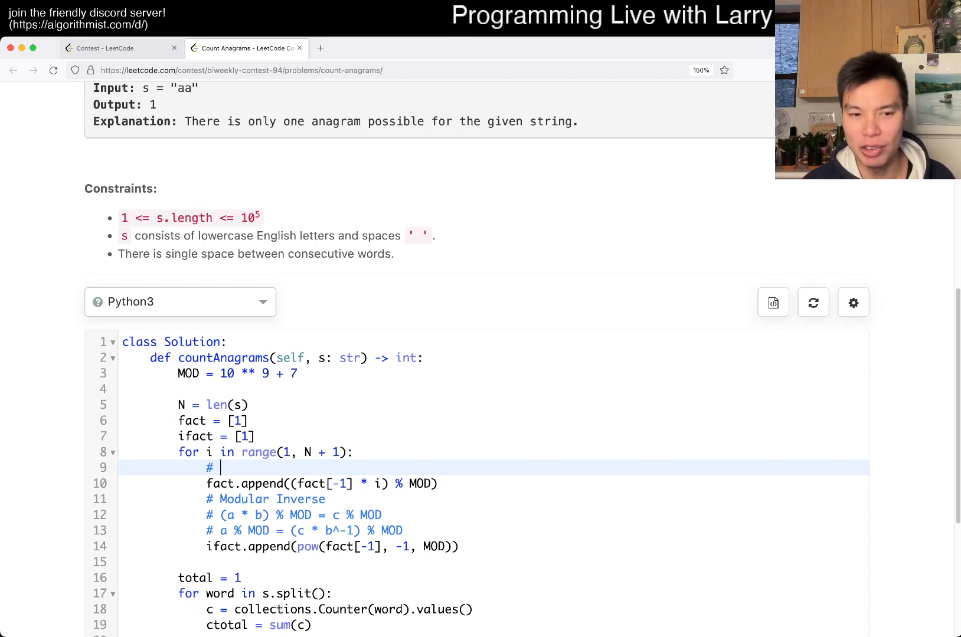
- Add comments '# i! % MOD', '# 1/i! % MOD' and '# Fermat's Little Theorem'
type("i! % MOD")
type("#")
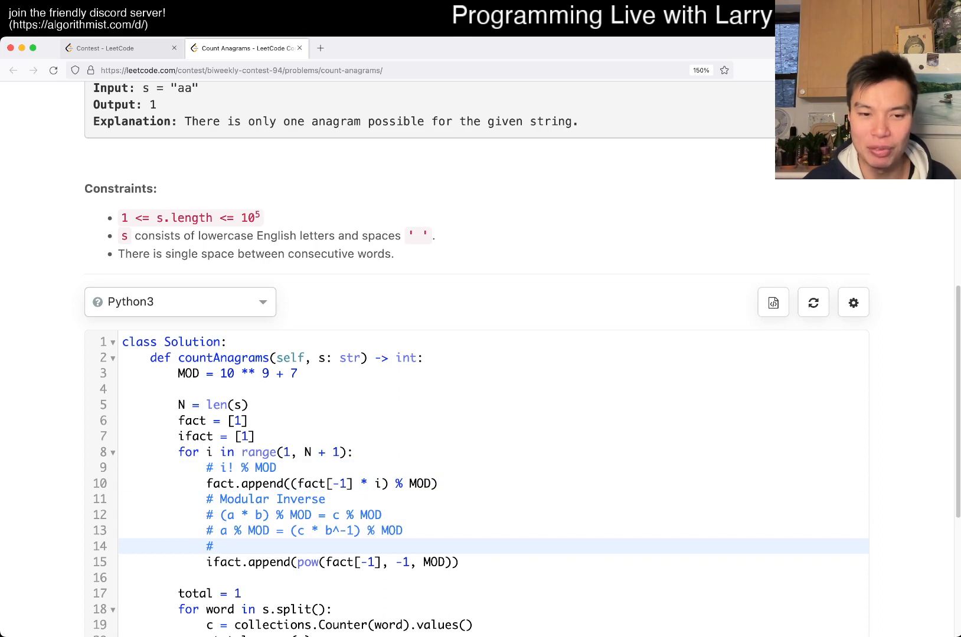
type("1/i! % MOD")
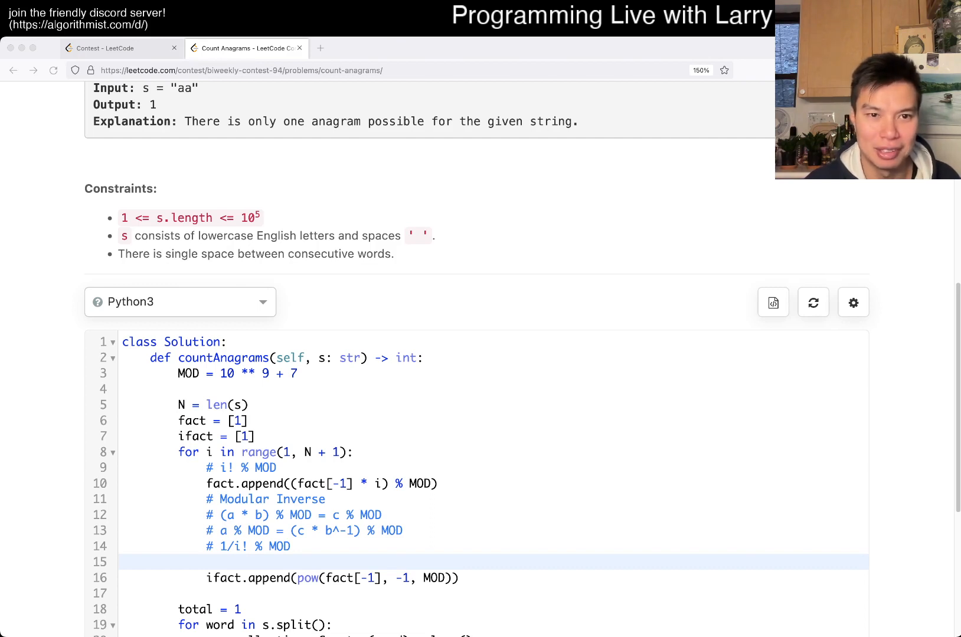
type("#")
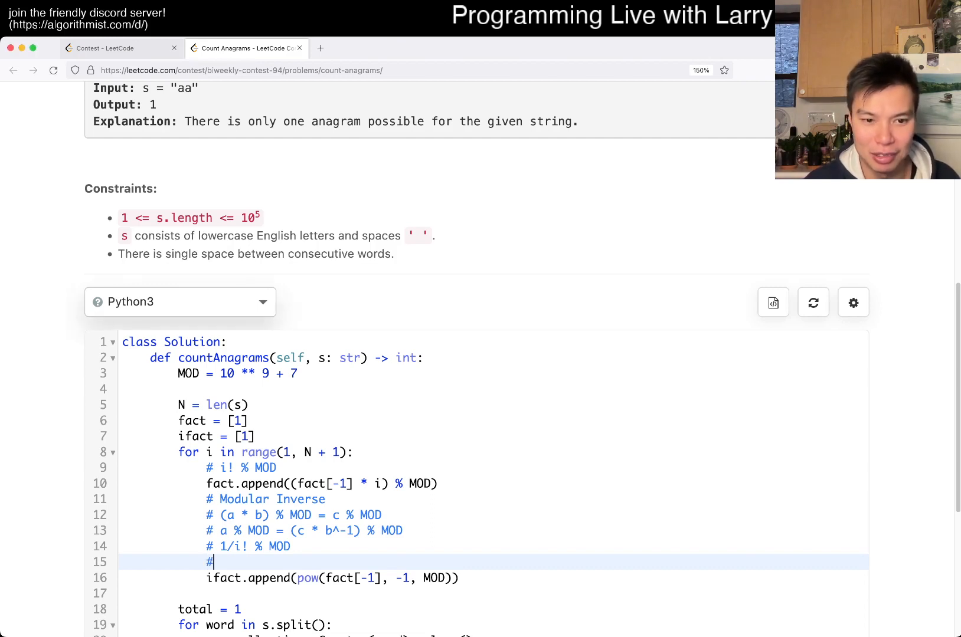
type("Fermat's Little The")
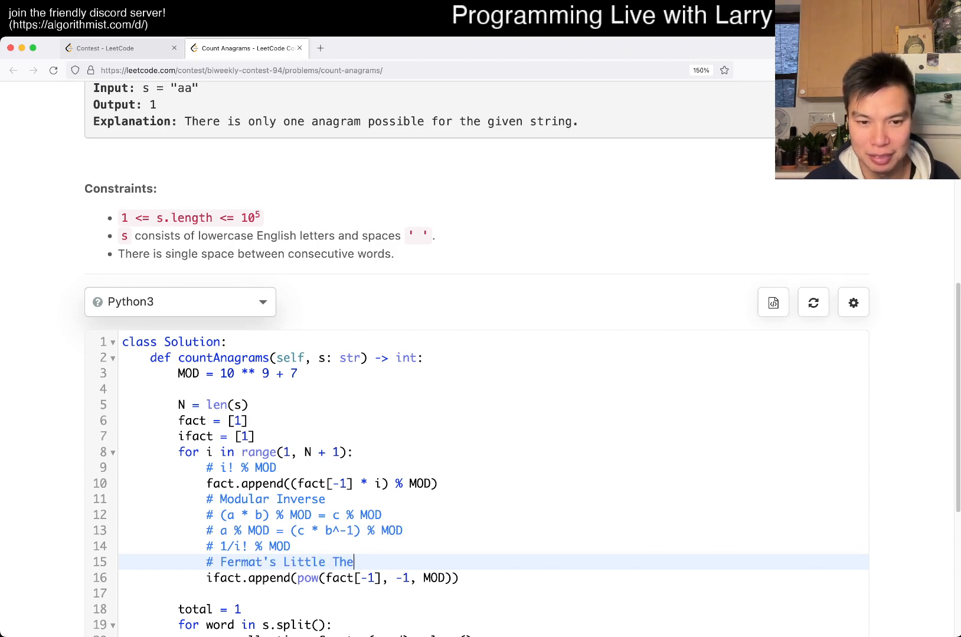
type("orem")
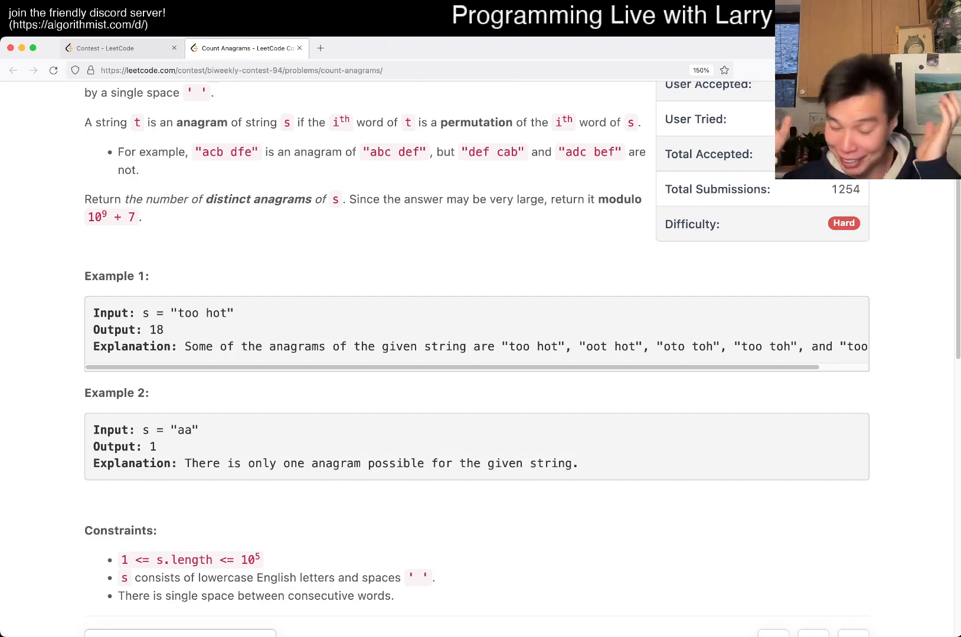
scroll("down", 3)
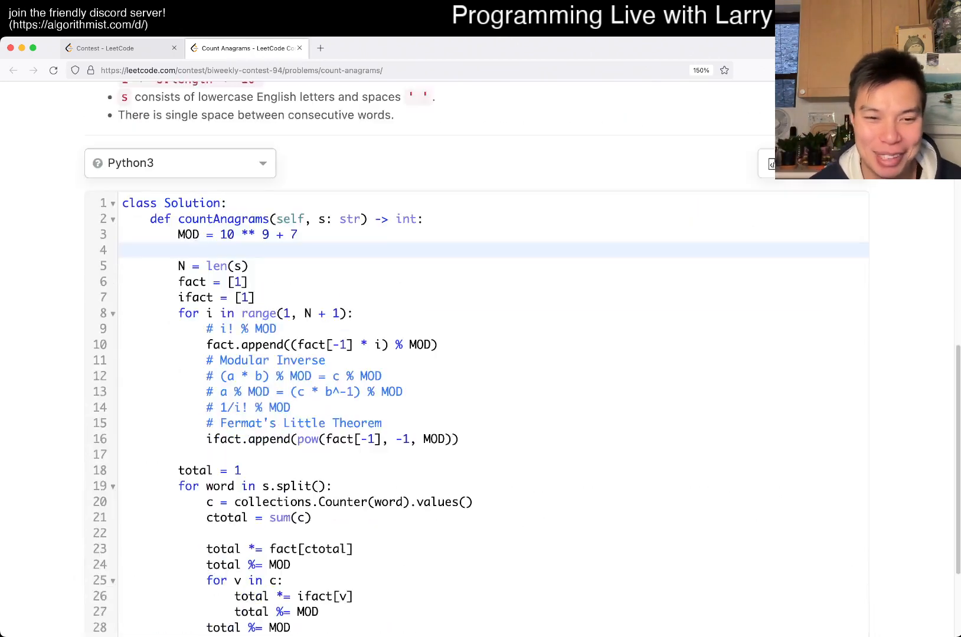
scroll("up", 3)
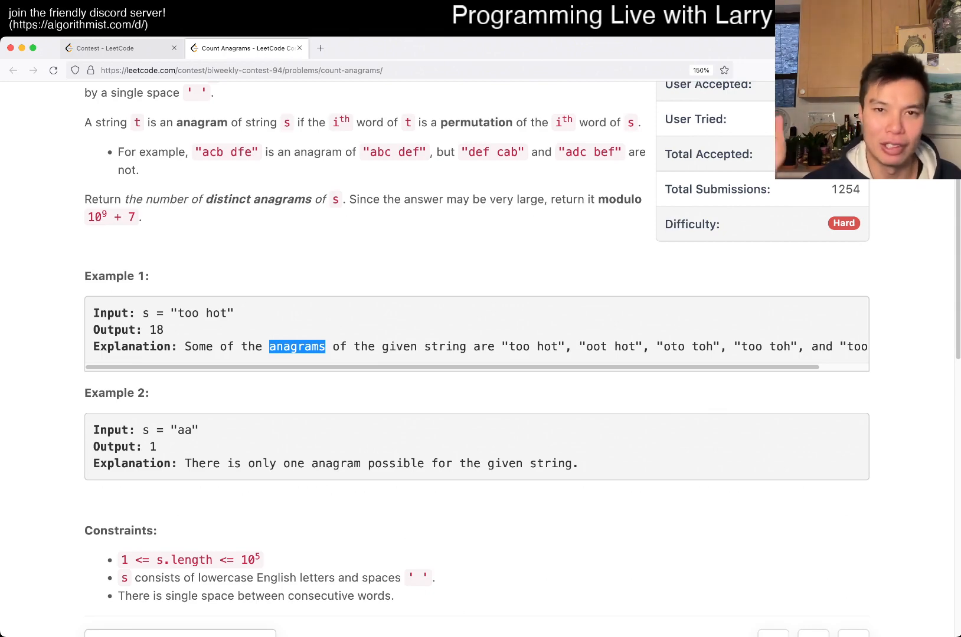
scroll("down", 3)
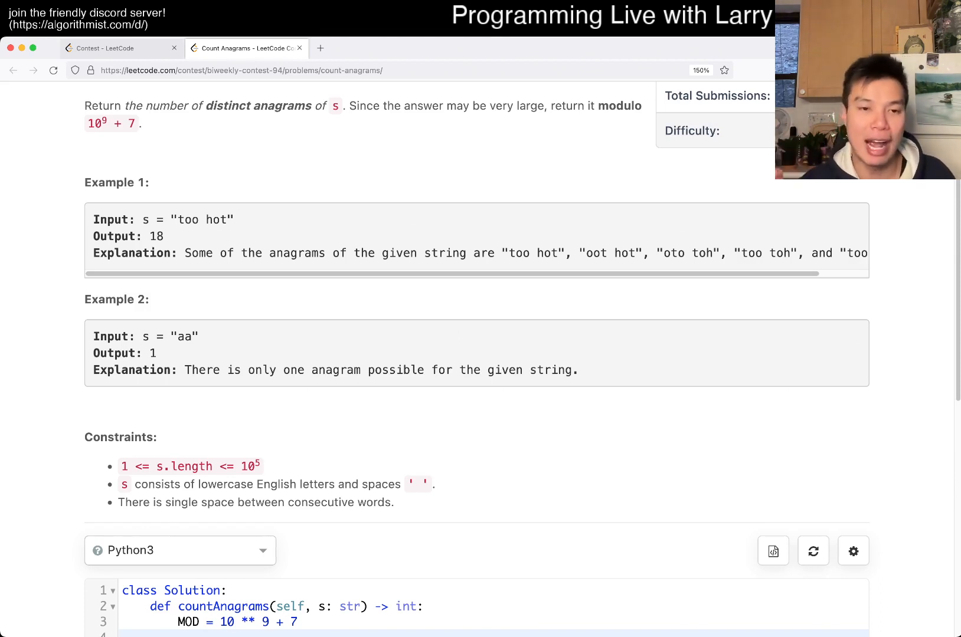
scroll("down", 3)
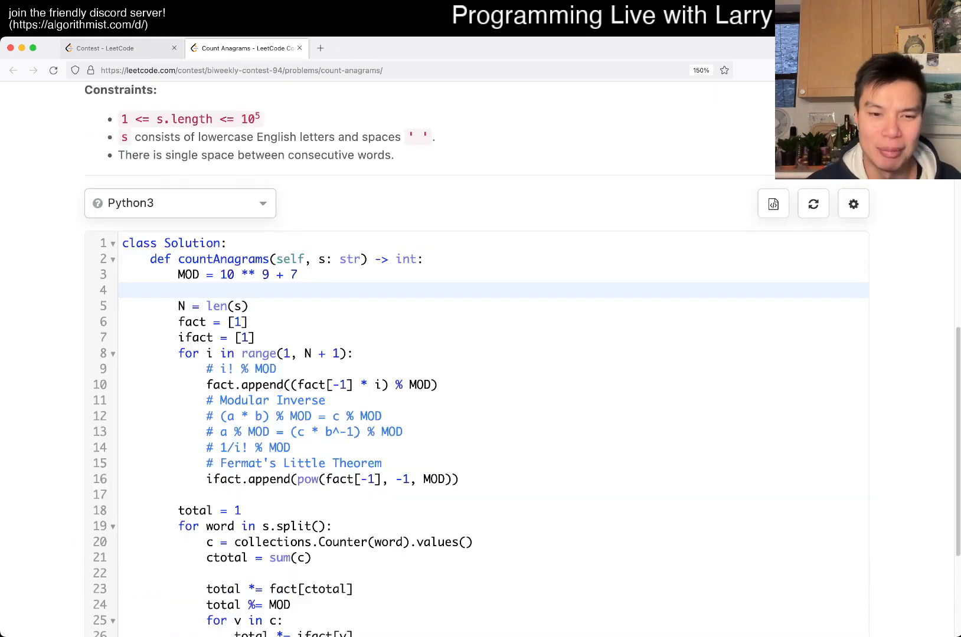
scroll("down", 3)
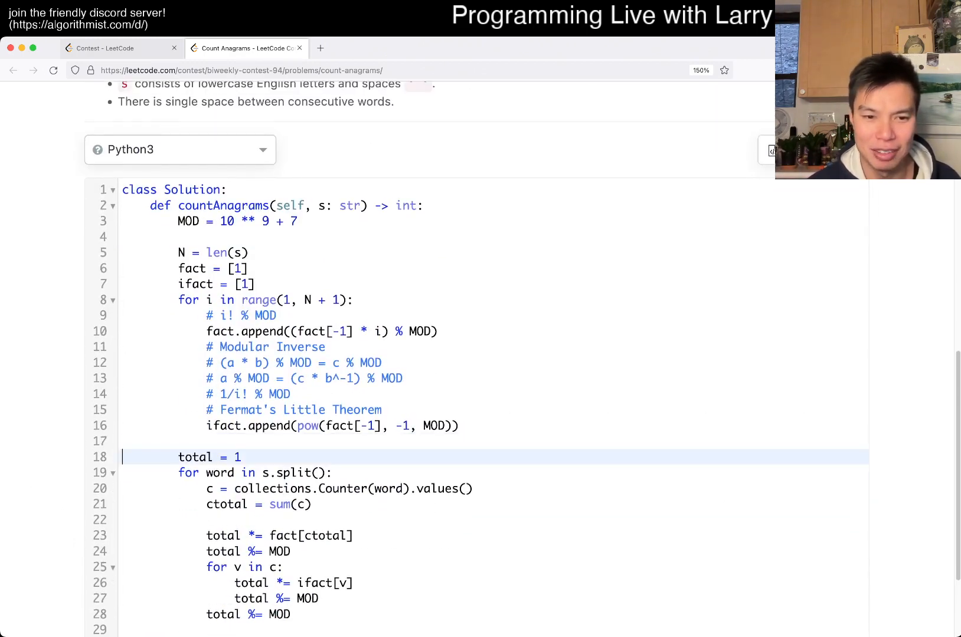
- Write the comment '# N! / a!b!c!' at the top of the word loop
type("\"\"\"\"\"")
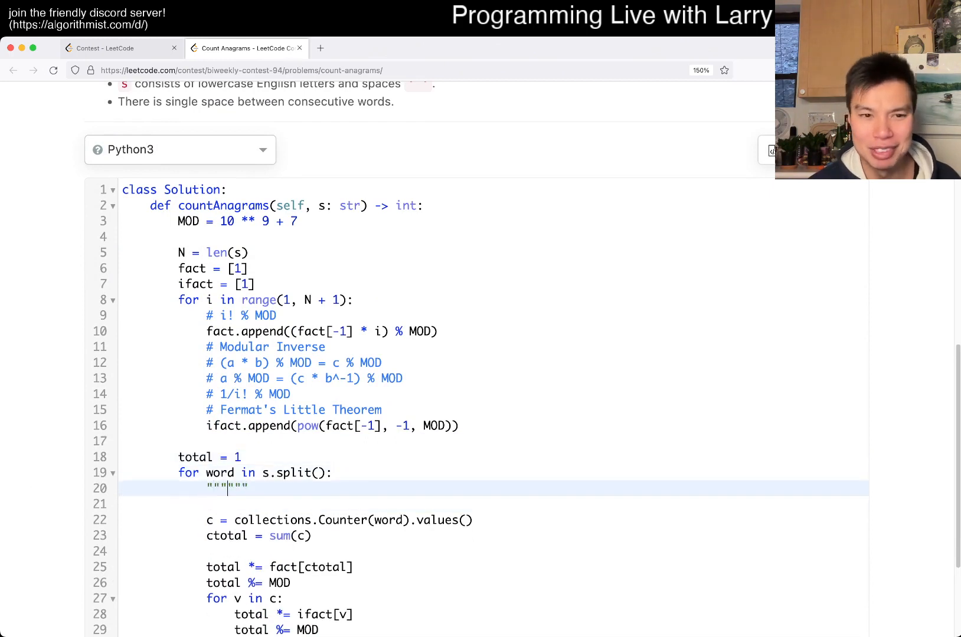
key("enter")
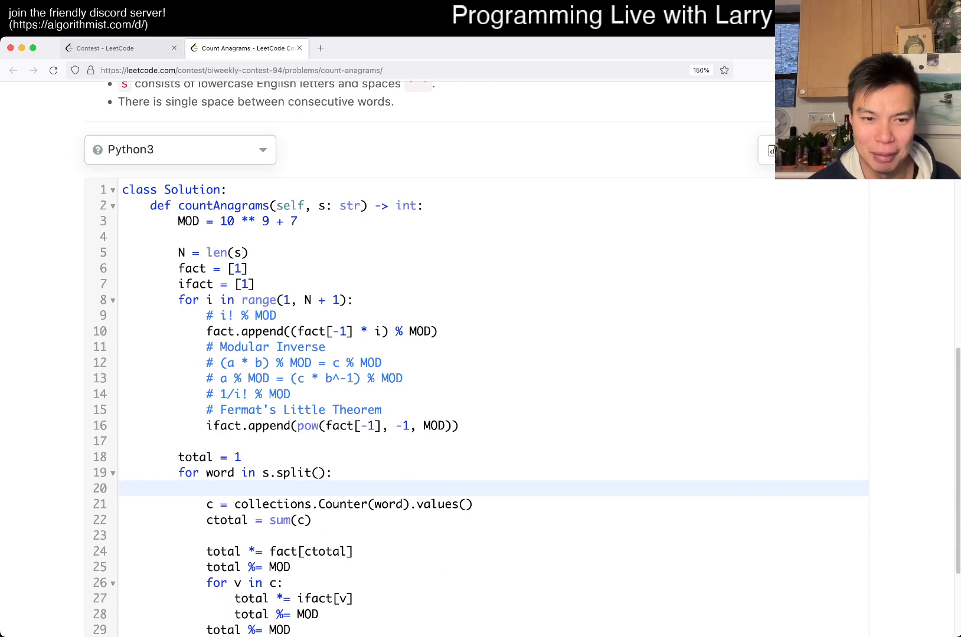
type("#")
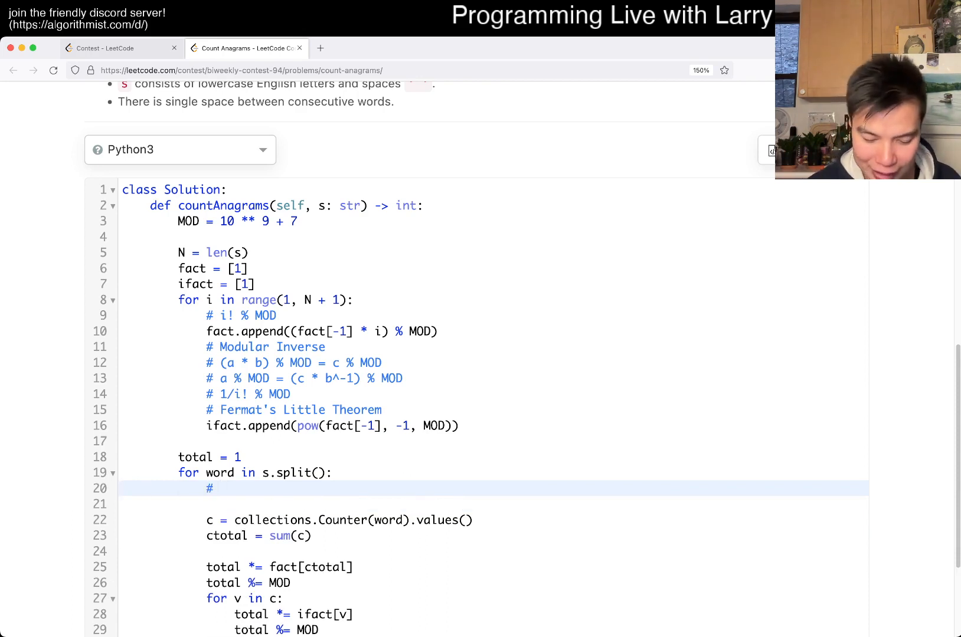
type("N")
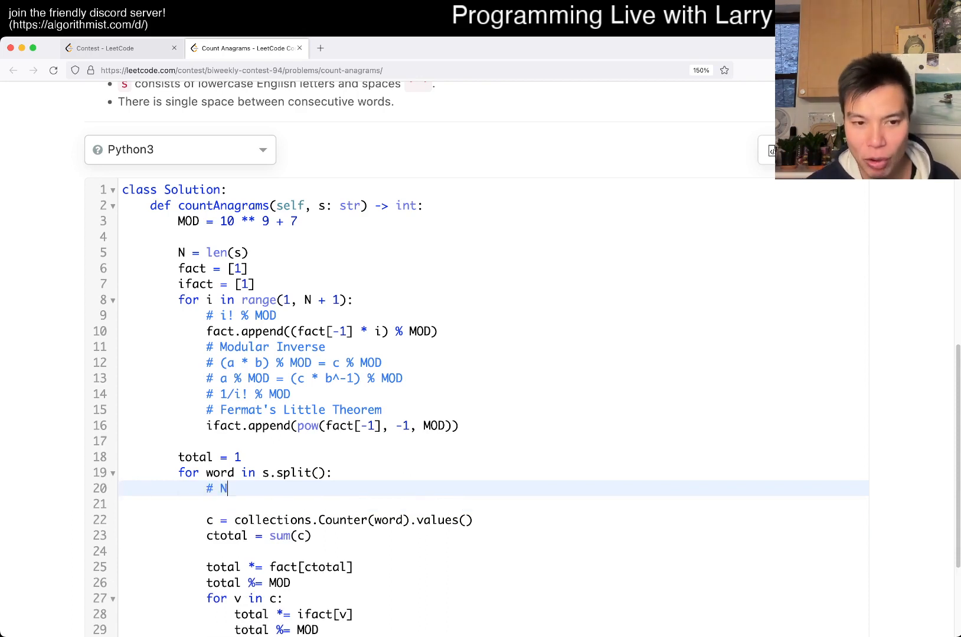
type("! / a!")
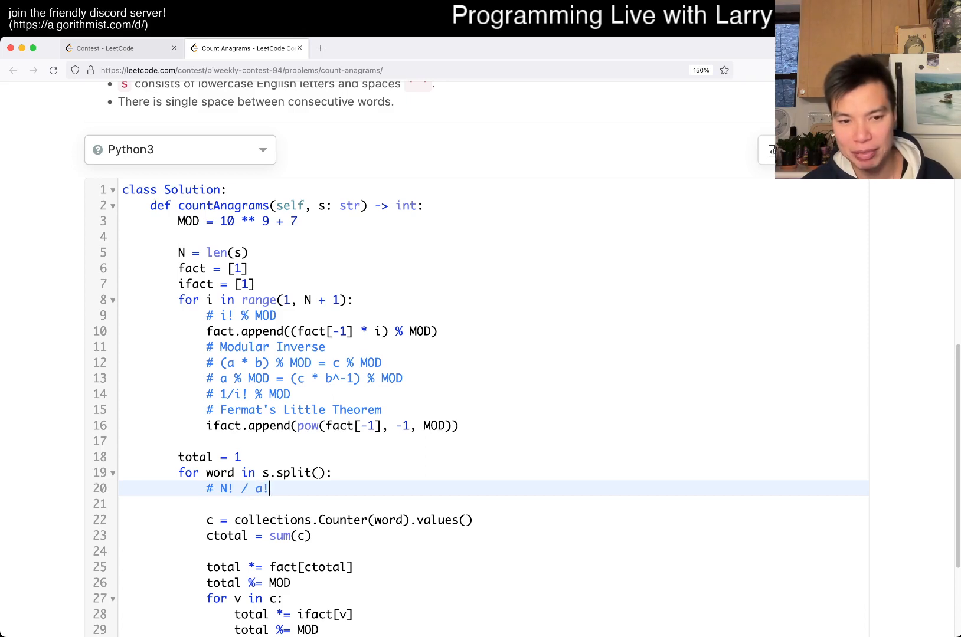
type("b!c!")
type("\"")
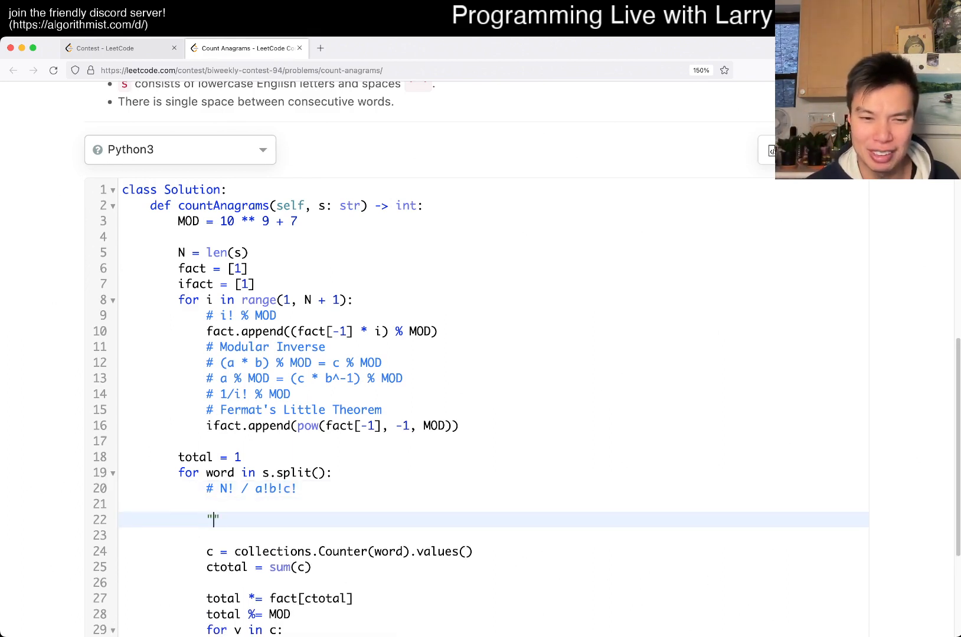
- Write a quoted note 'banana -> 1 3a's 2n's 1b' with orderings of 1 2 3
type("\"")
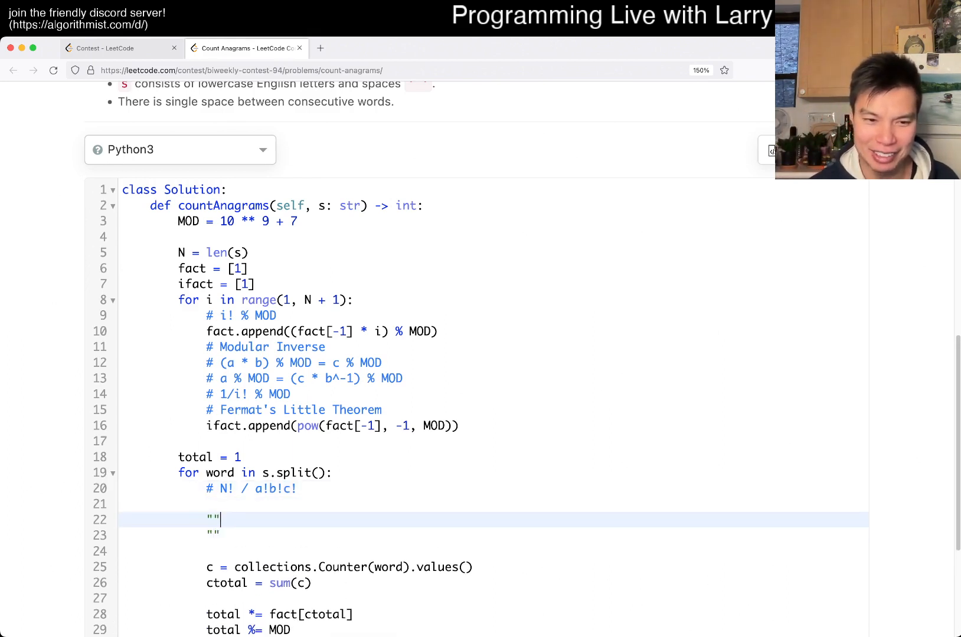
type("banana")
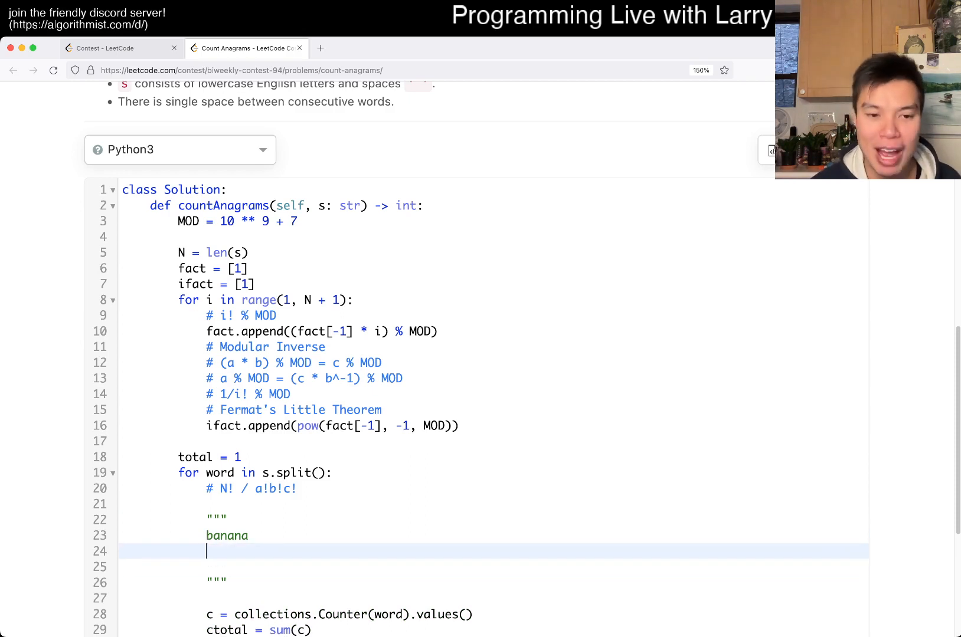
key("Enter")
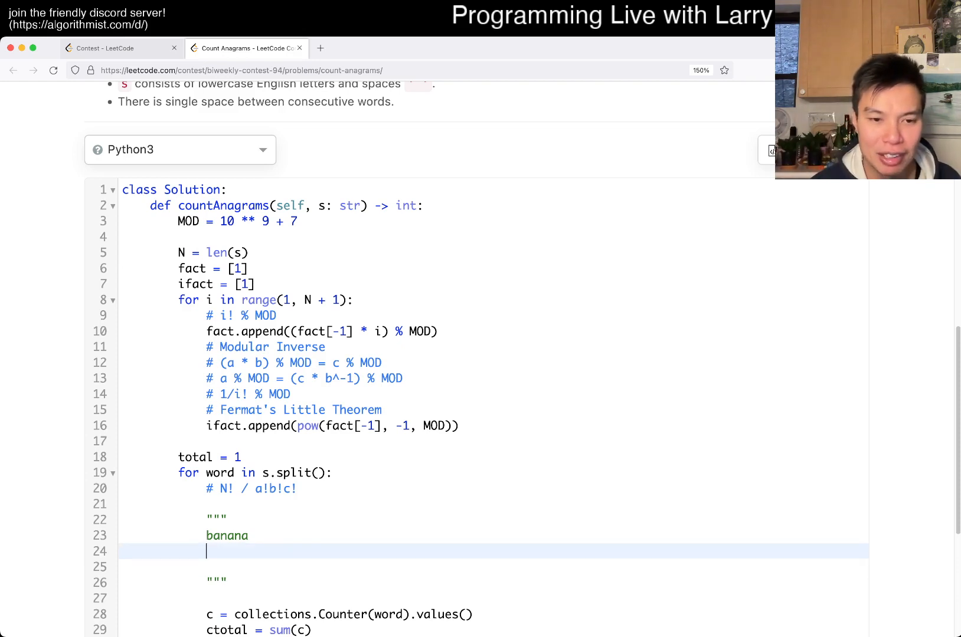
type("-> 1")
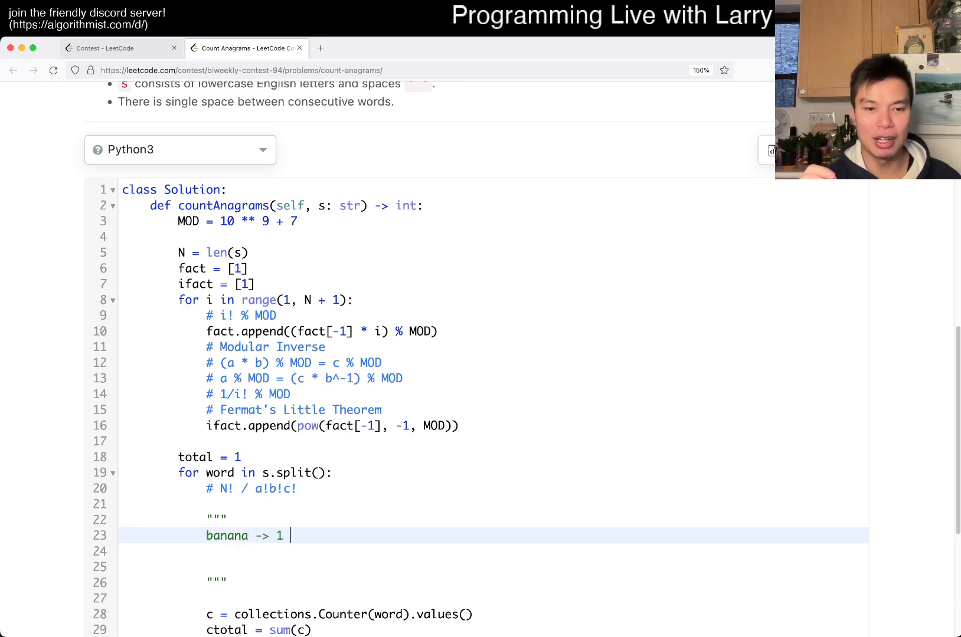
type("2")
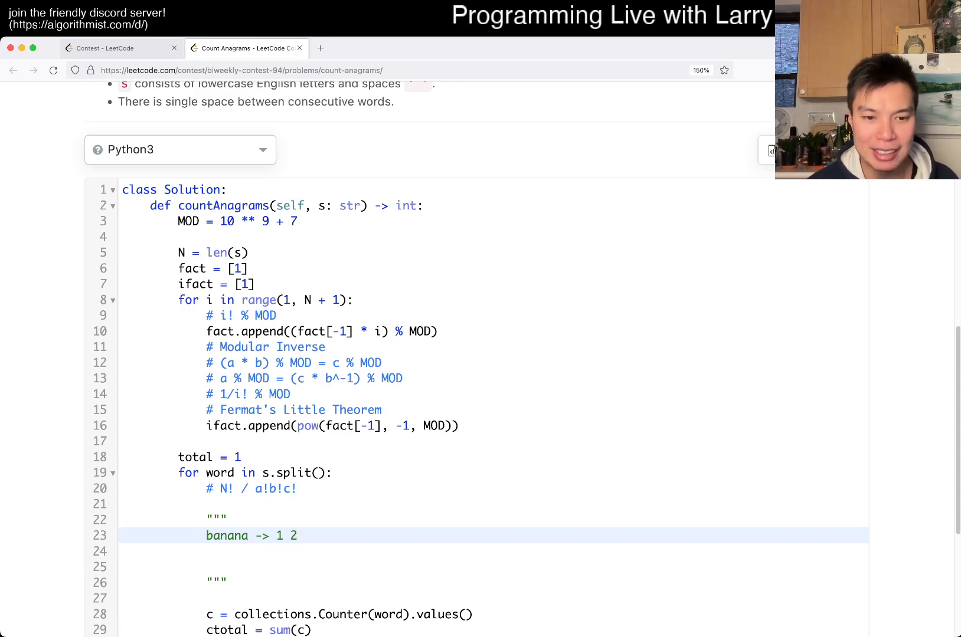
type("a's")
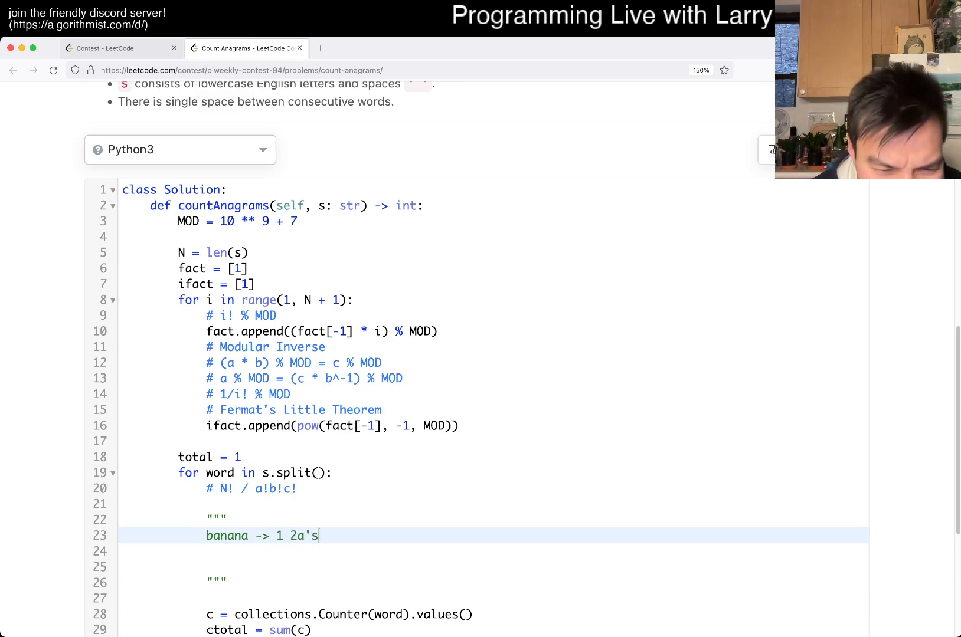
key("Backspace")
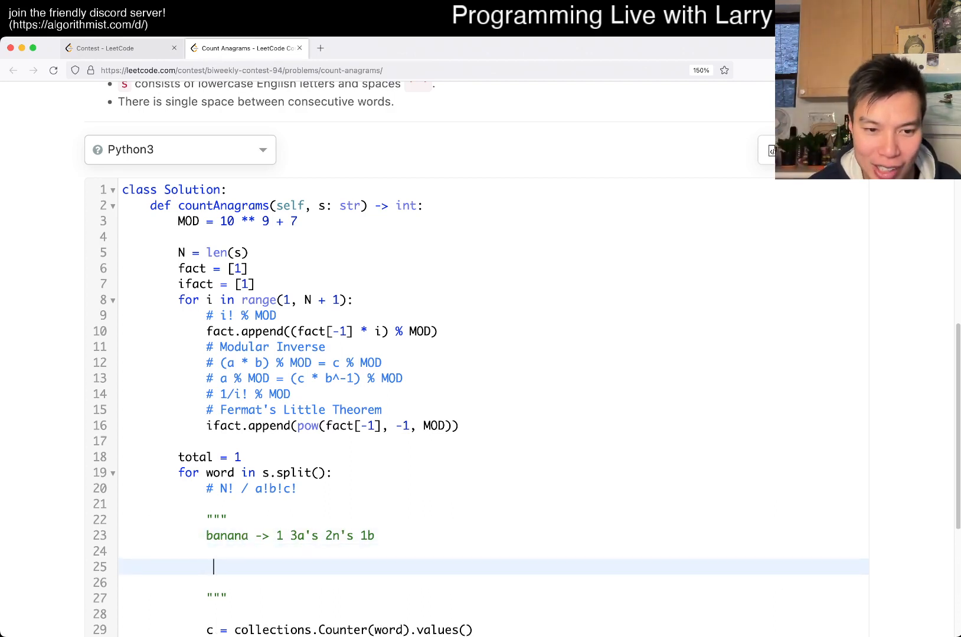
type("1 2 3")
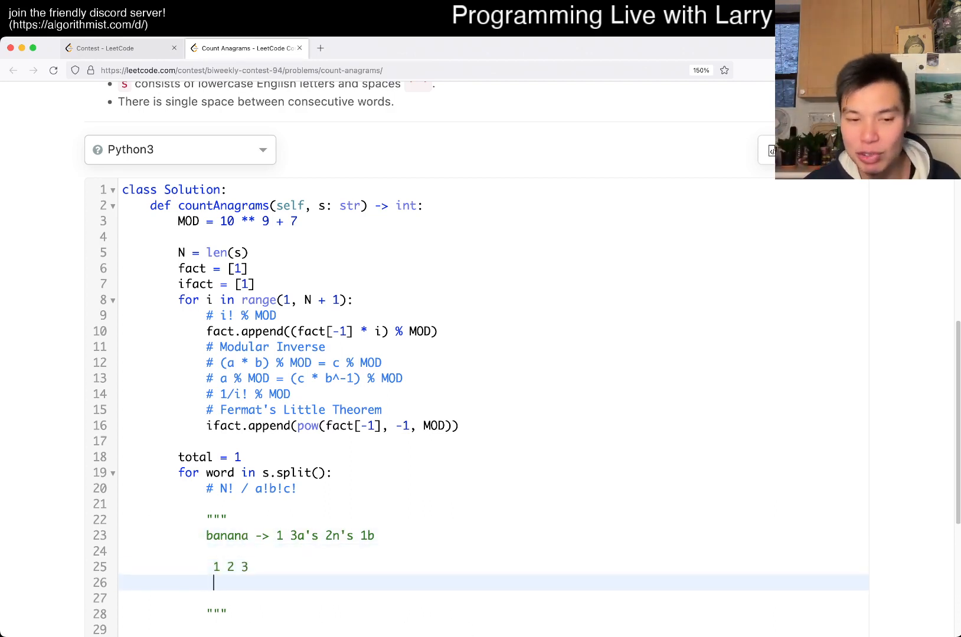
type("1 3")
left_click(495, 599)
type("2 1 3")
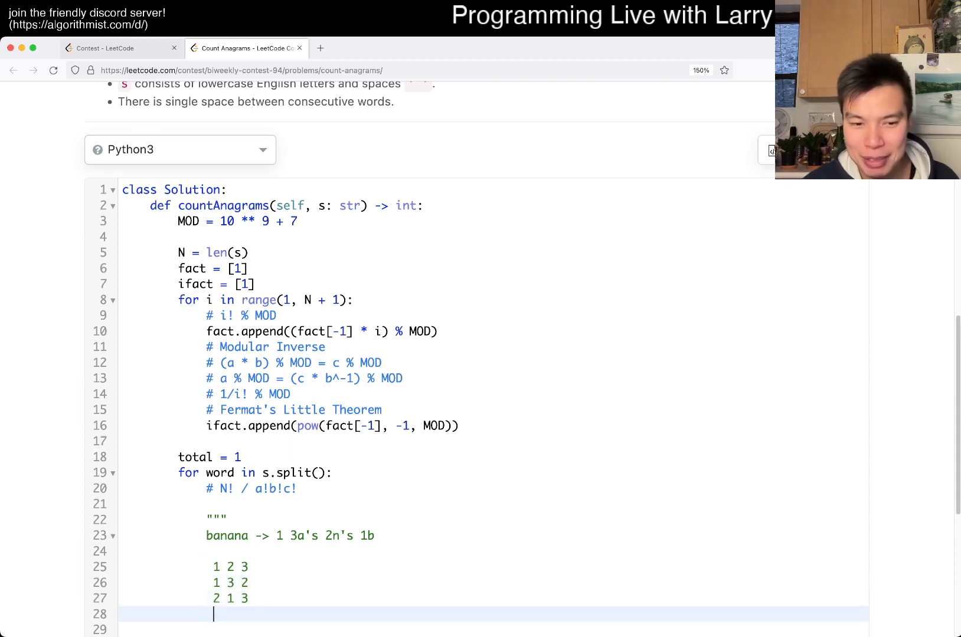
type("2 3 1")
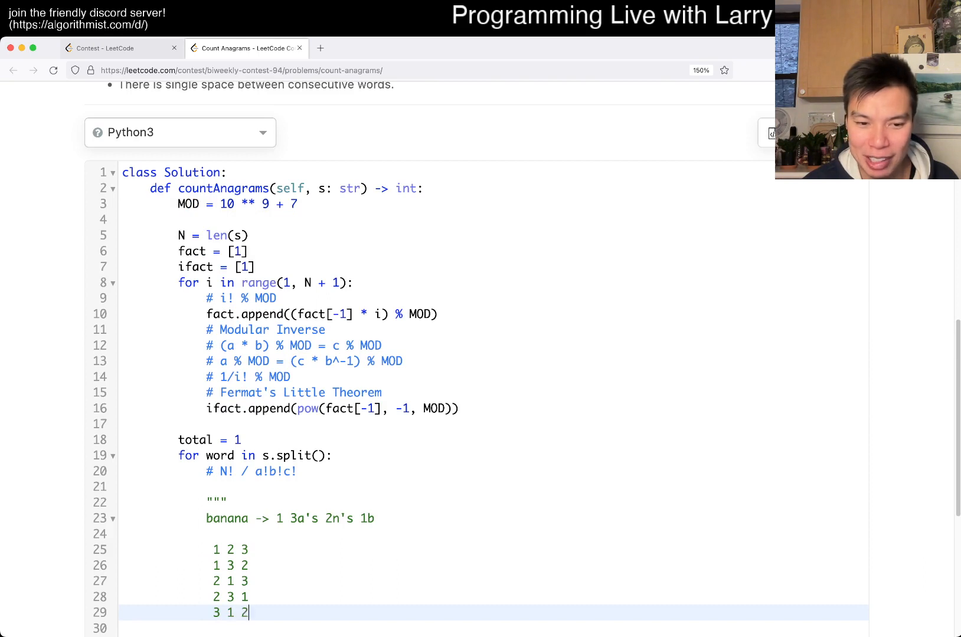
type("3 2 1")
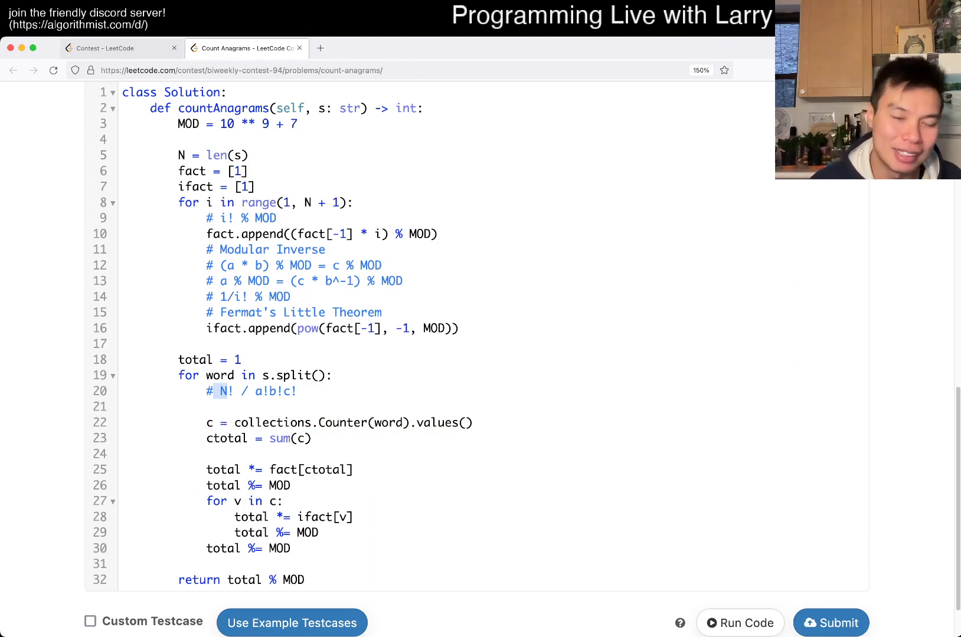
- Open Minimize the Maximum of Two Arrays in a new tab from the contest page
scroll("down", 3)
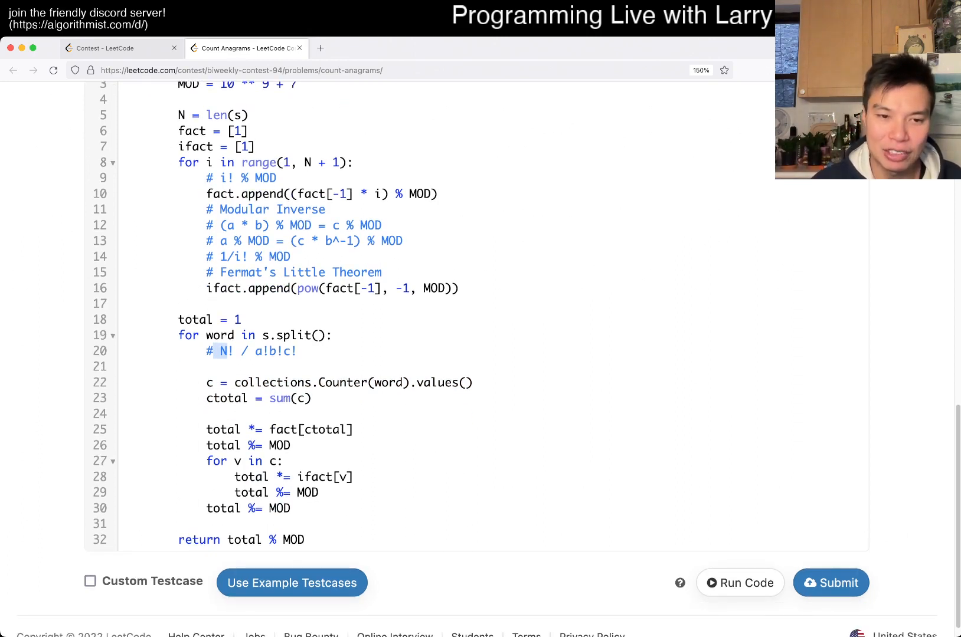
left_click_drag(207, 445, 319, 493)
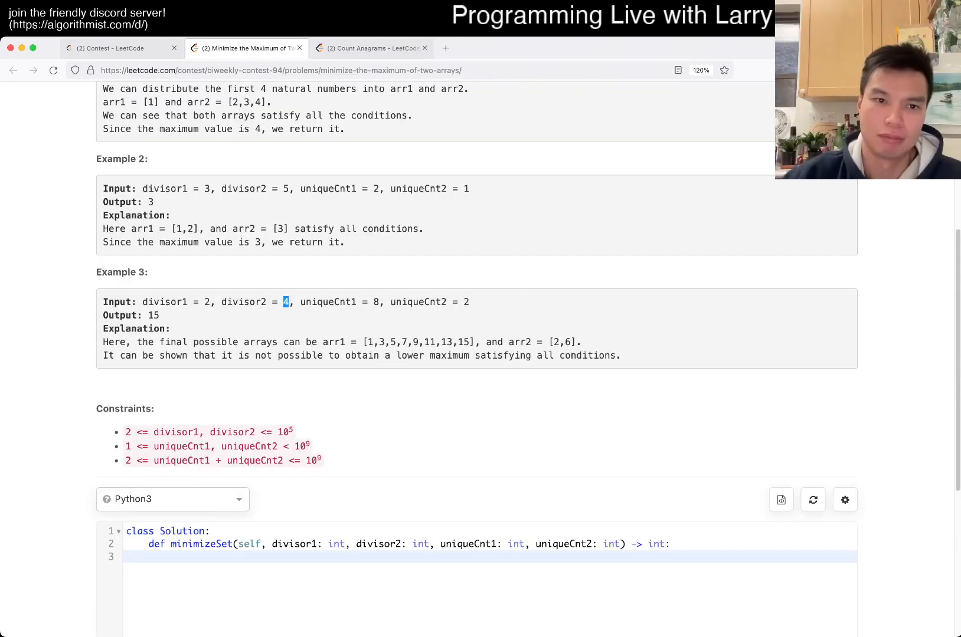
- Return to Count Anagrams and begin the solution with 'MOD = 10 ** 9 + 7'
left_click(370, 48)
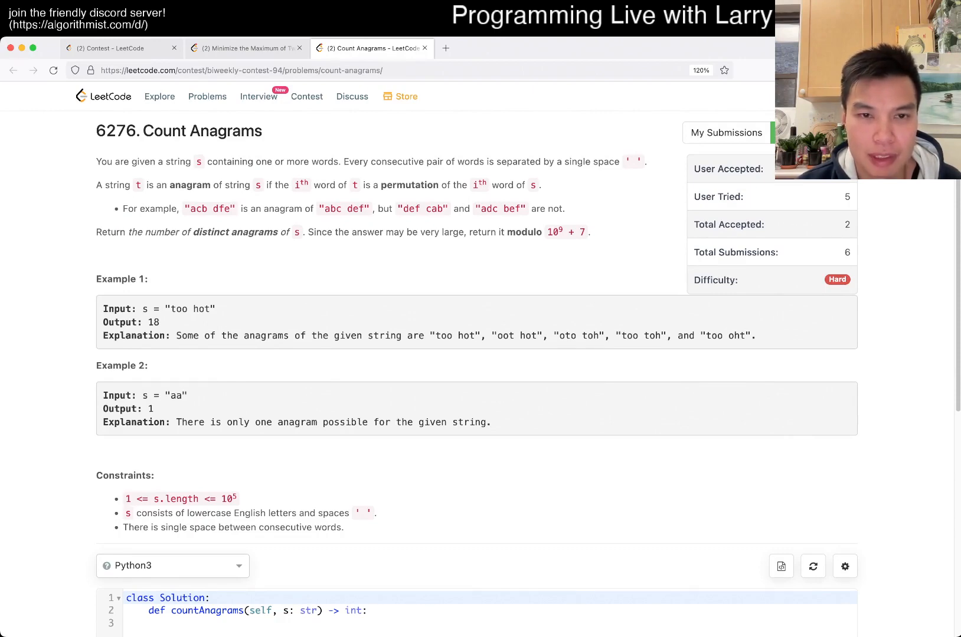
scroll("down", 3)
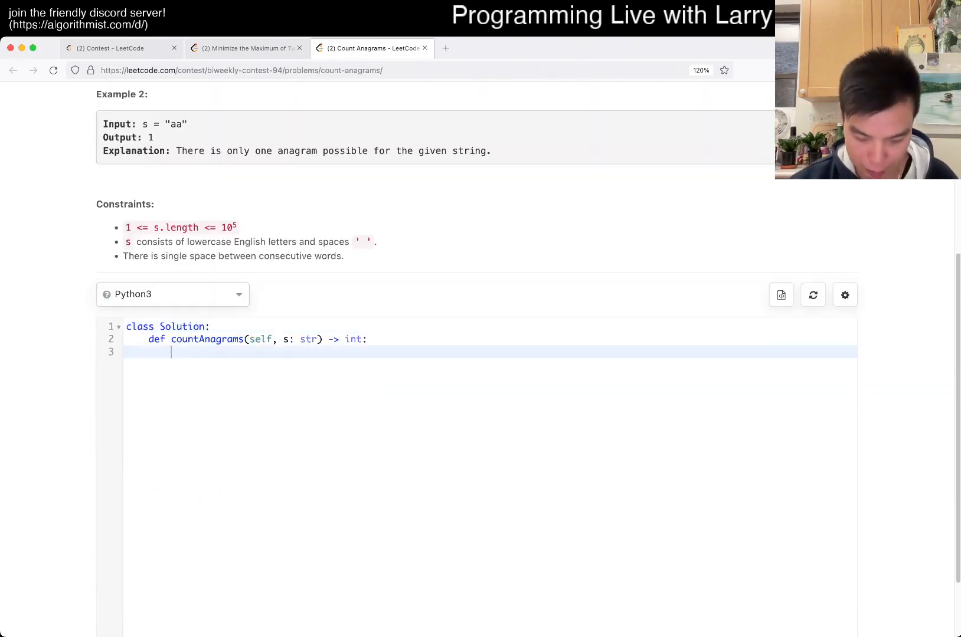
type("MOD = 10 ** 9 + 7")
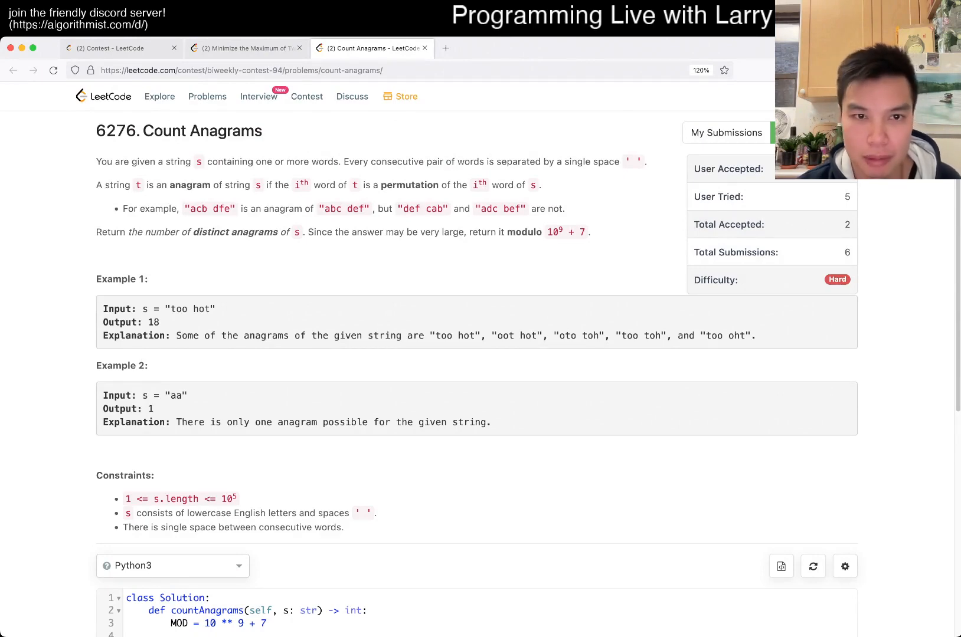
- Loop over s.split(), set c = collections.Counter(word).values(), print(c), and return ans % MOD
scroll("down", 3)
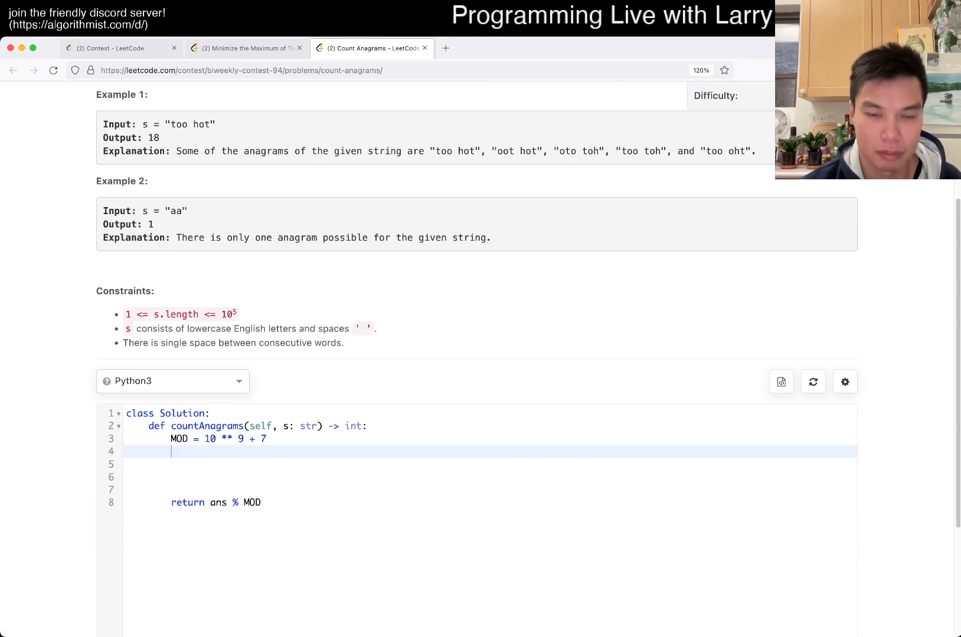
key("enter")
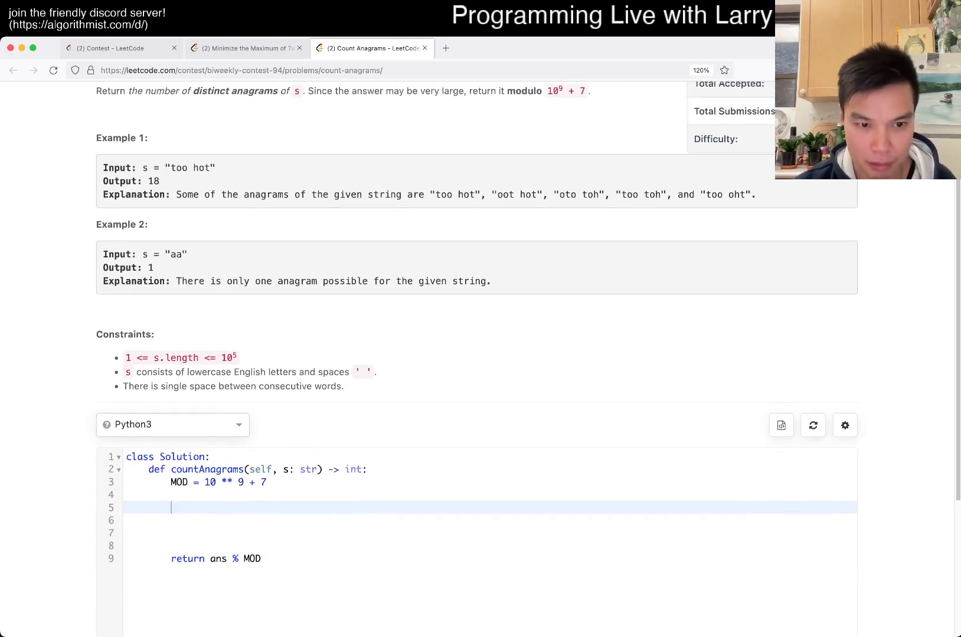
type("for wo")
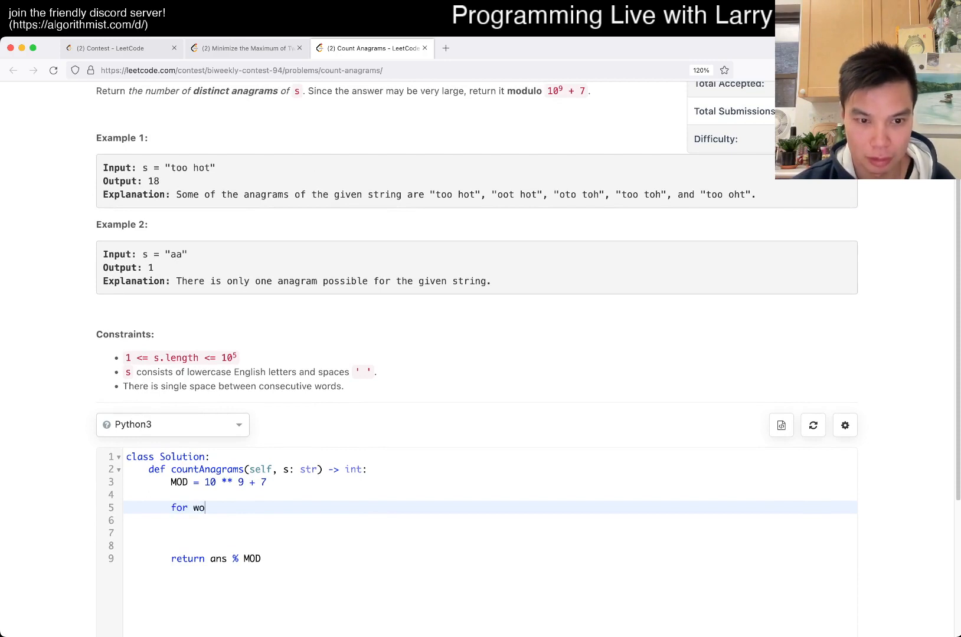
type("rd in s.split():")
left_click(489, 520)
type("c = collecti")
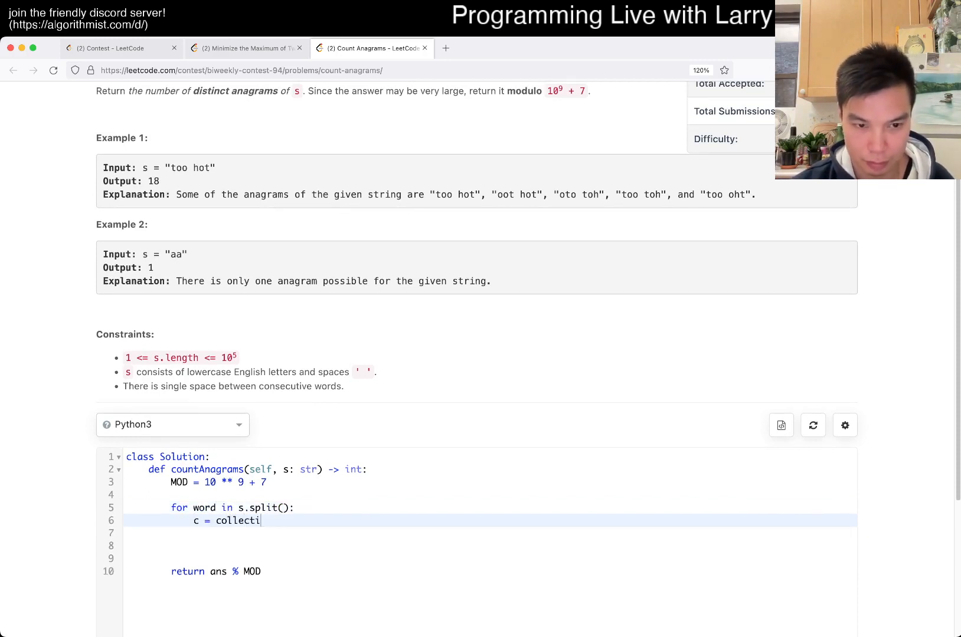
type("ons.Counter(word)")
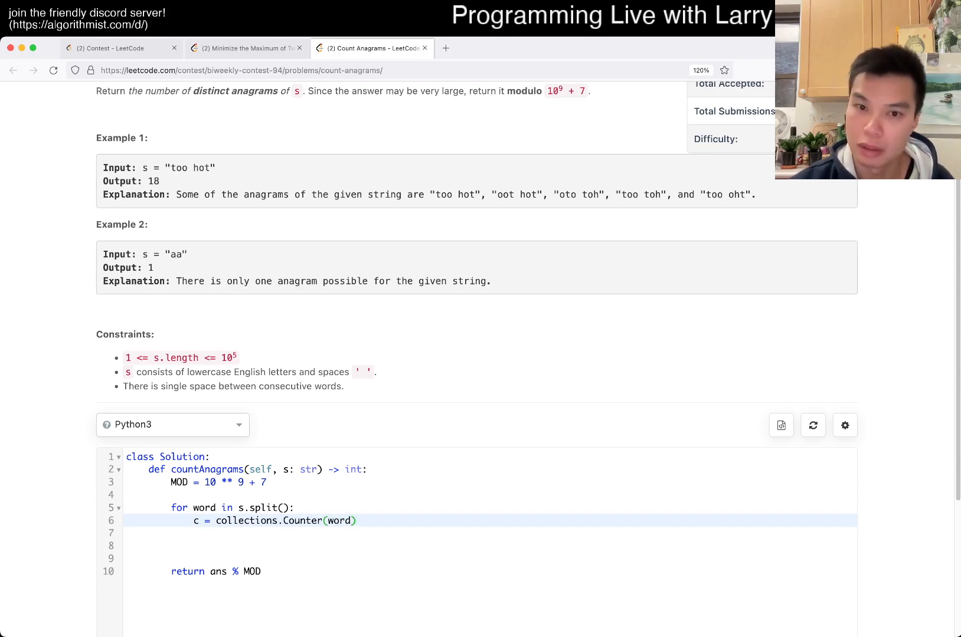
type(".values()")
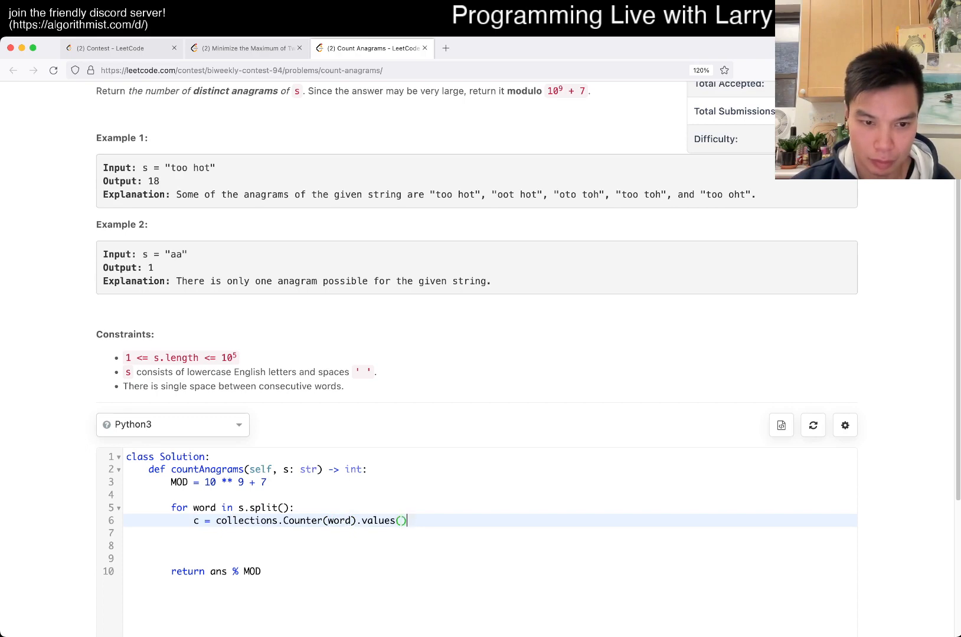
type("print(c)")
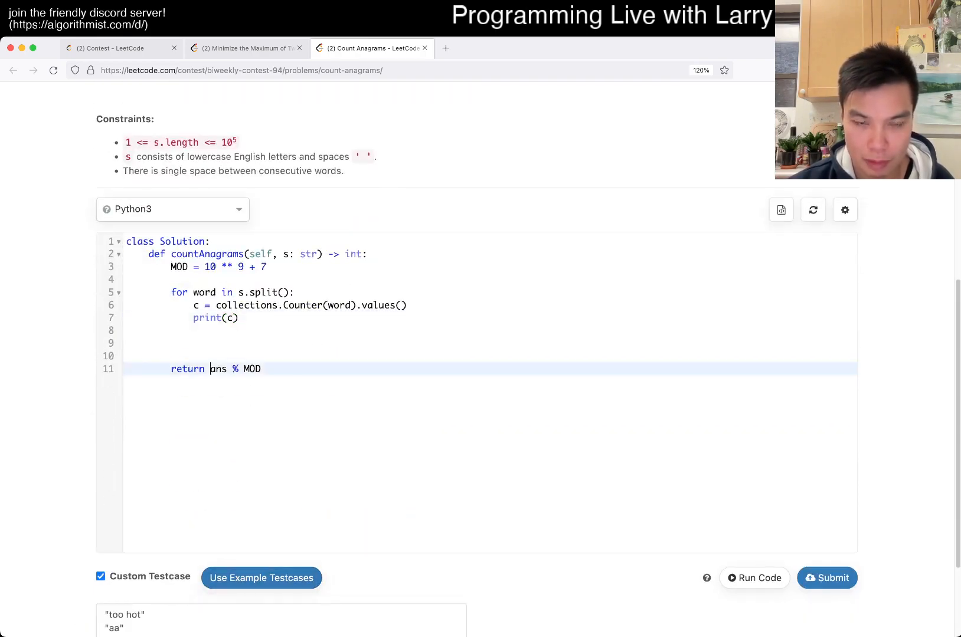
- Replace print(c) with total = sum(c) and return 5 % MOD as a placeholder
left_click(754, 578)
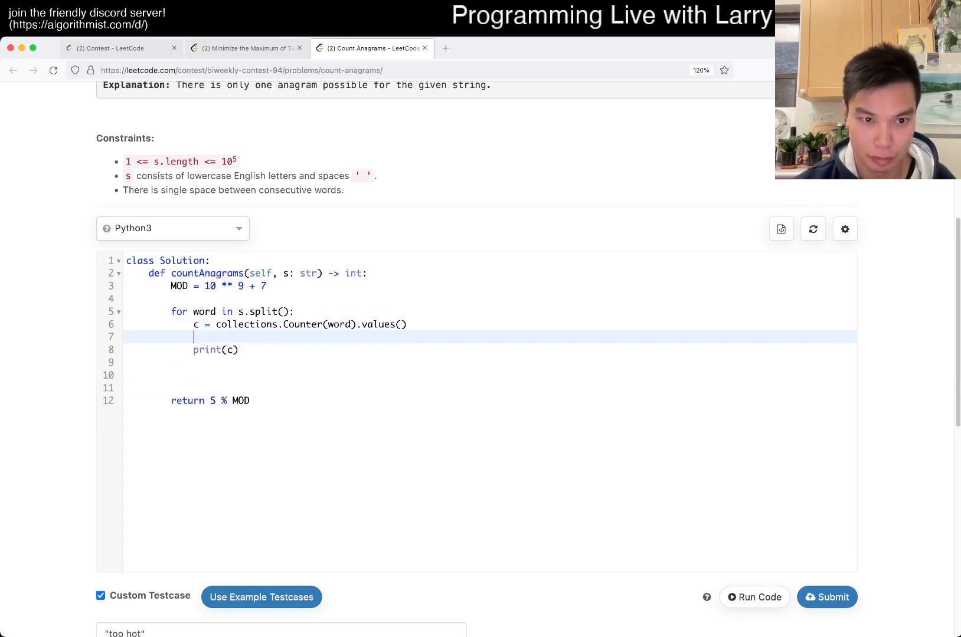
type("tot")
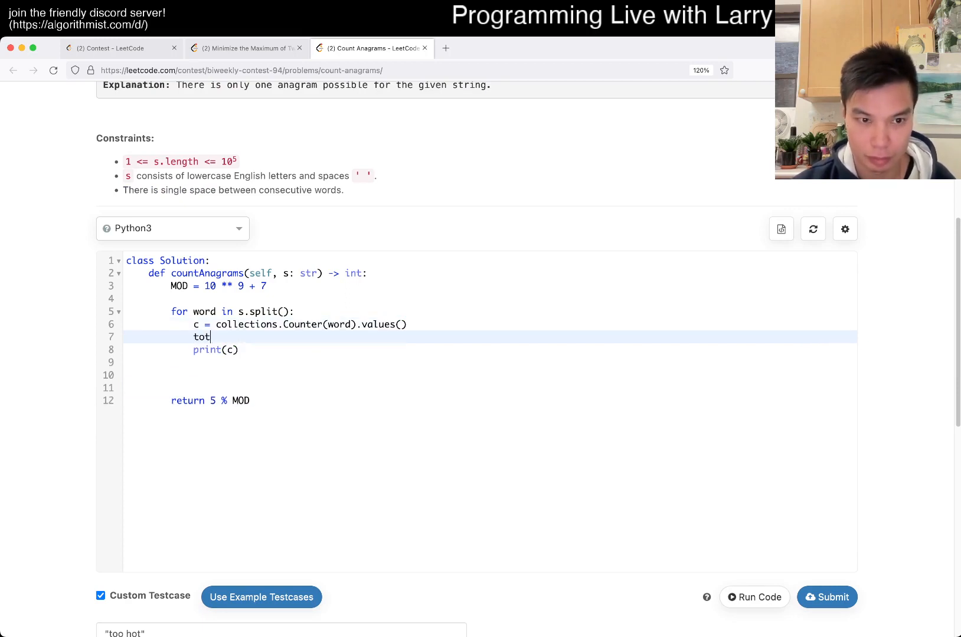
type("al = sum(c)")
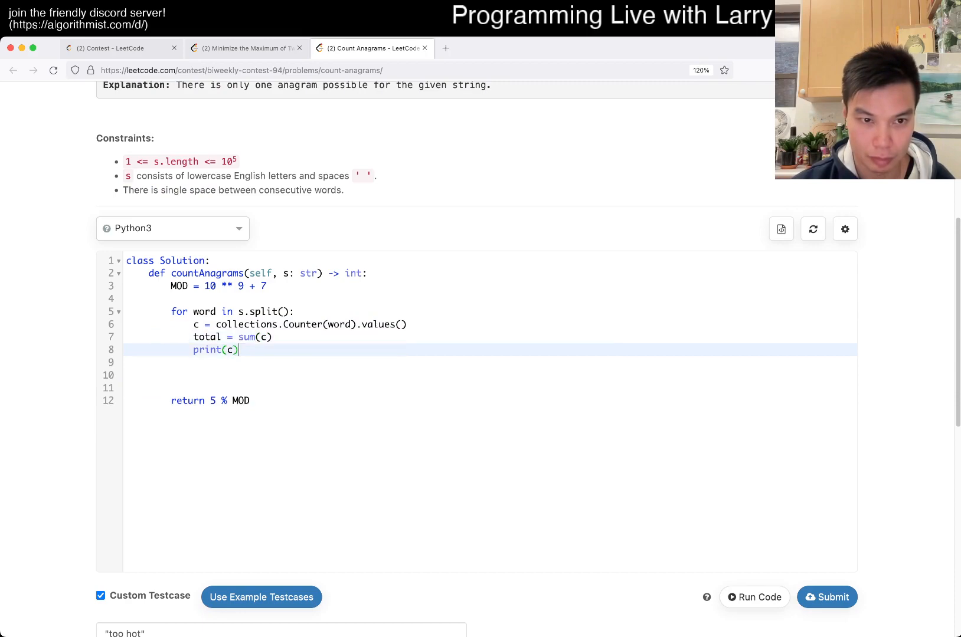
key("Backspace")
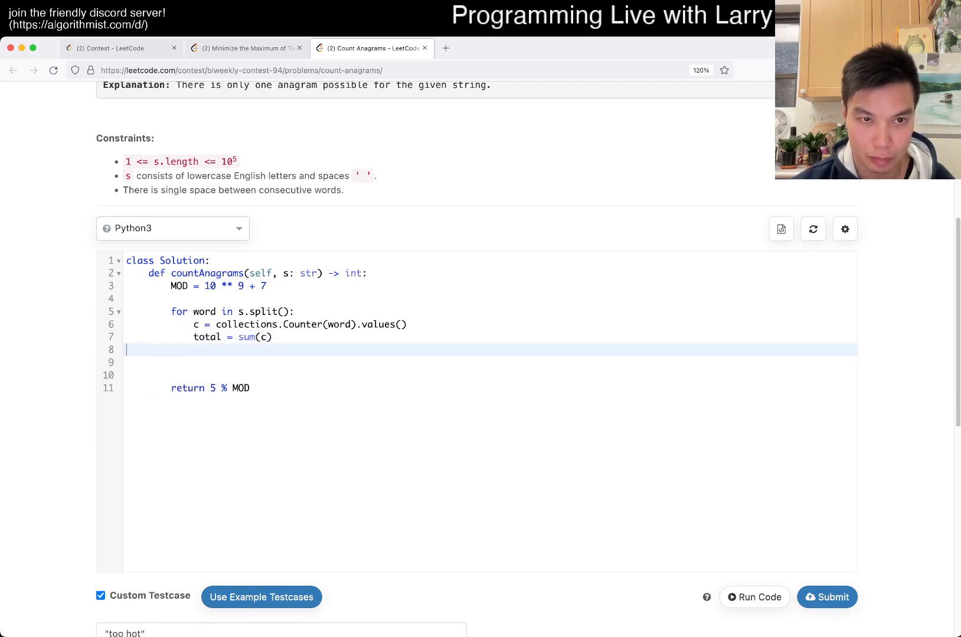
left_click(754, 597)
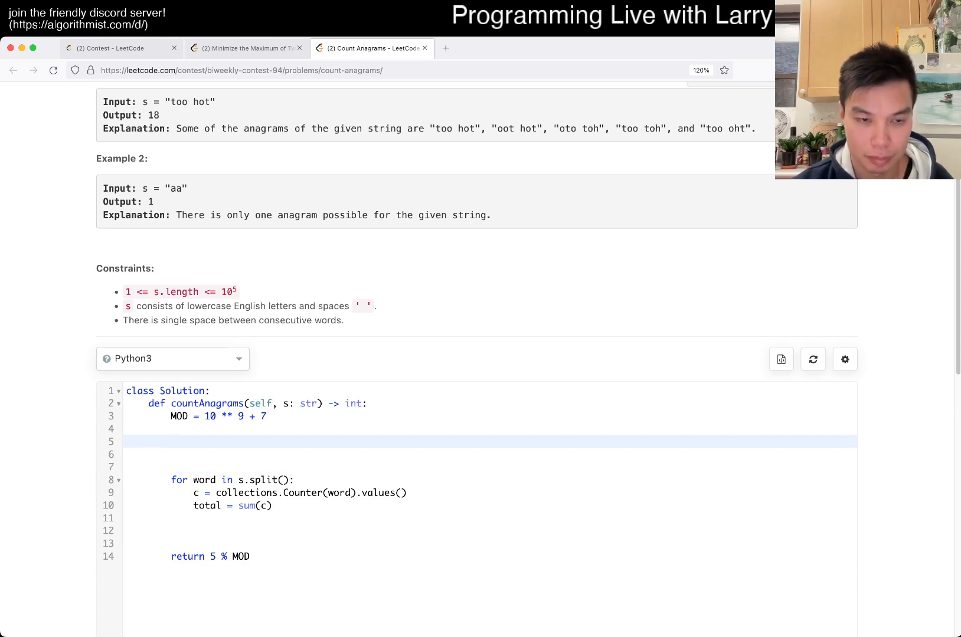
- Below MOD, add N = len(s), fact = [1] and ifact = [1]
left_click(175, 442)
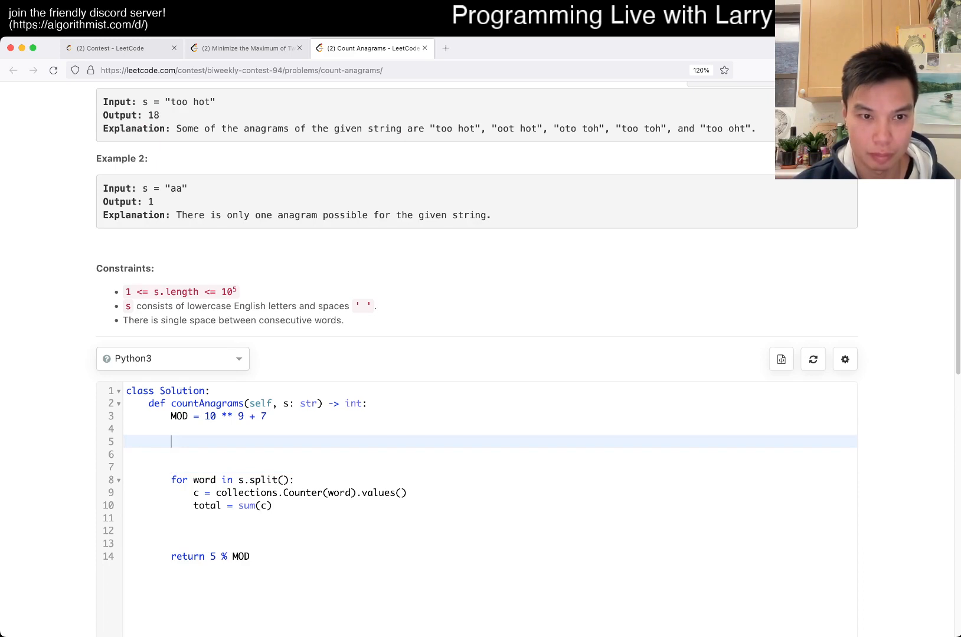
type("N =")
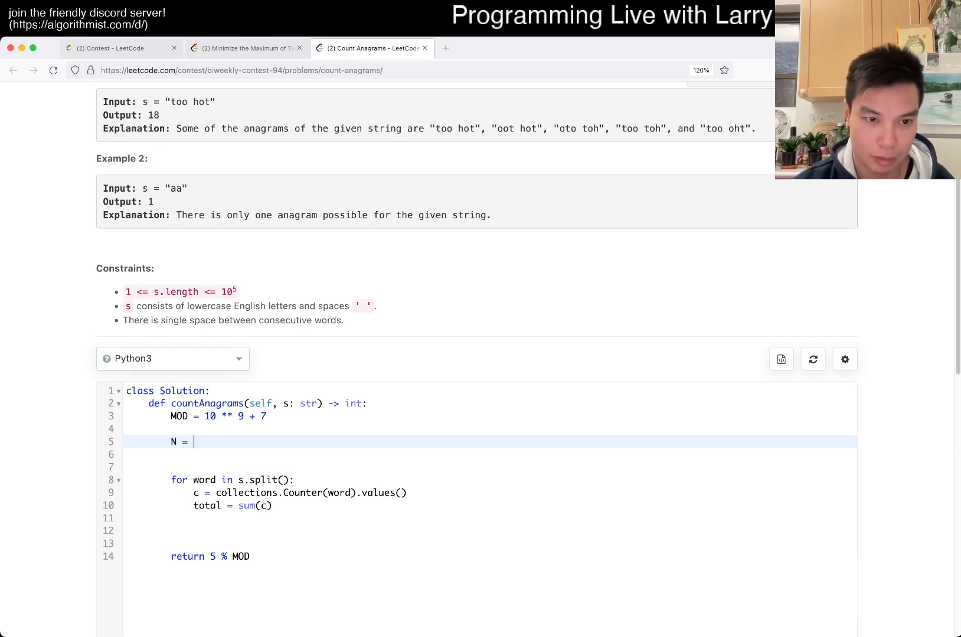
type("len(s)")
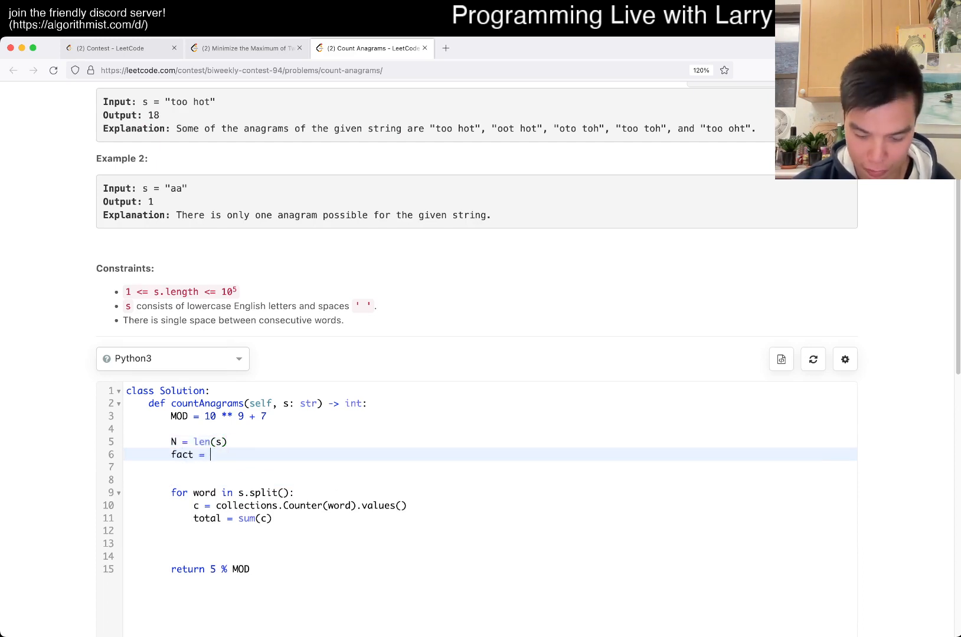
type("[]")
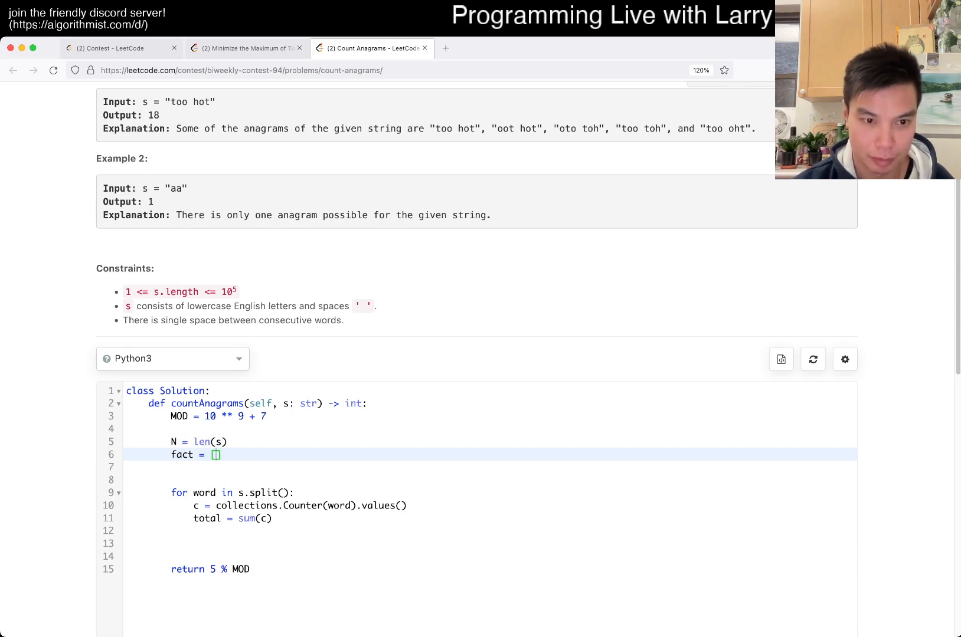
type("[1]")
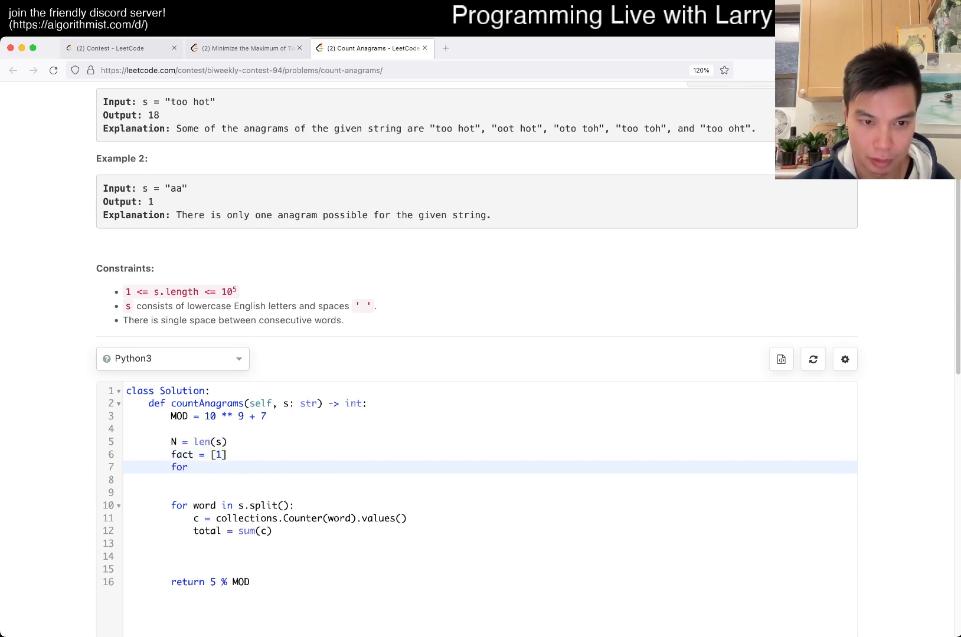
type("ifact = []")
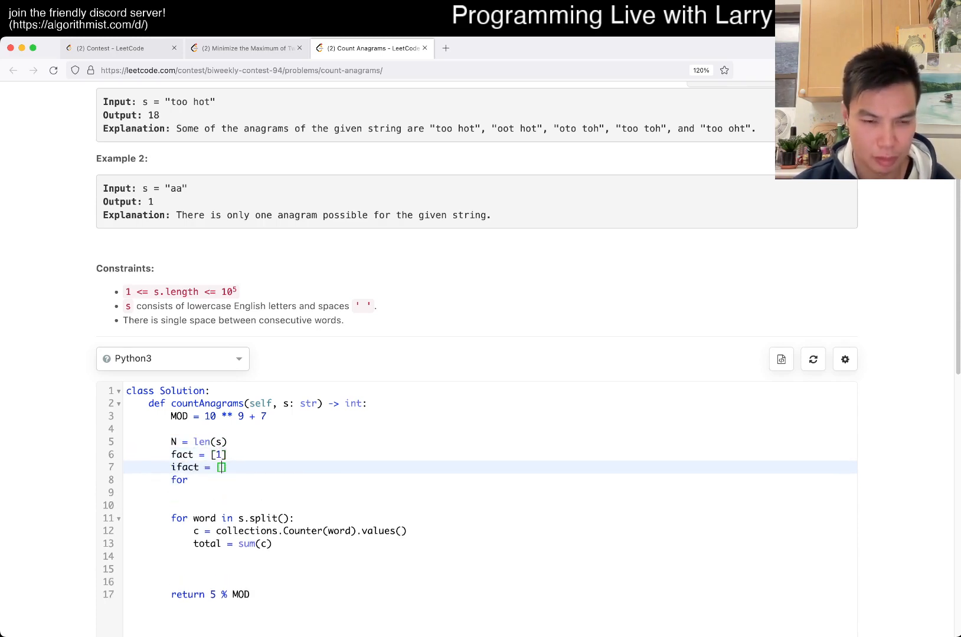
type("1")
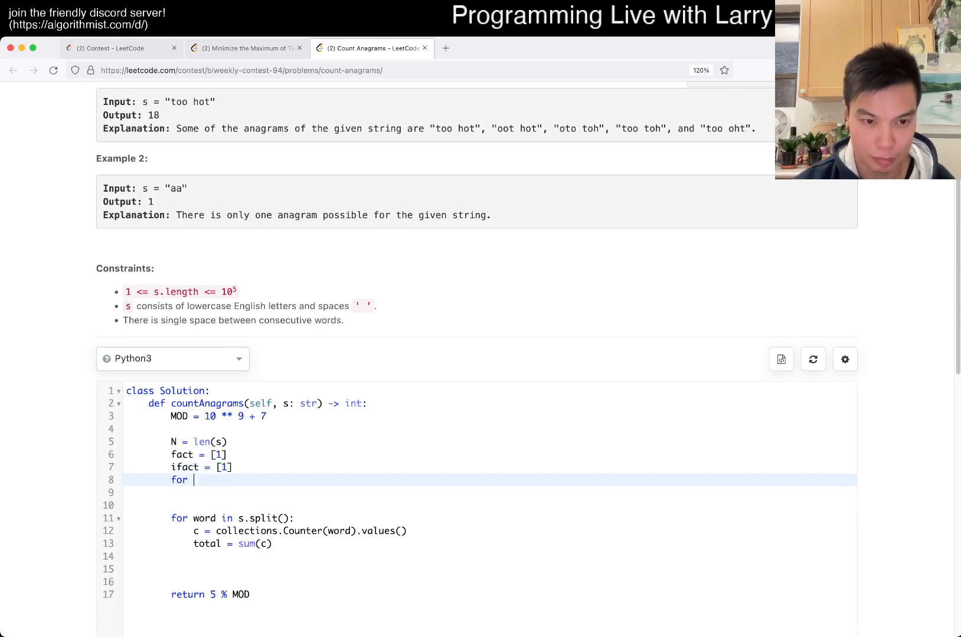
- Loop i over range(1, N + 1), appending fact[-1] * i and setting ifact = pow(fact[-1], -1, MOD)
type("i in range(1, N)")
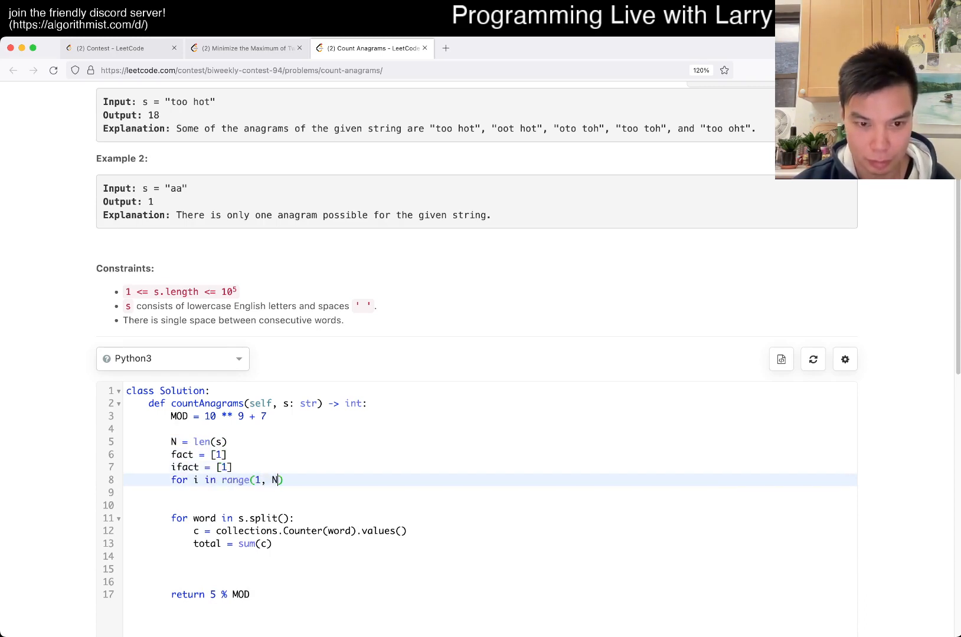
type("+ 1):")
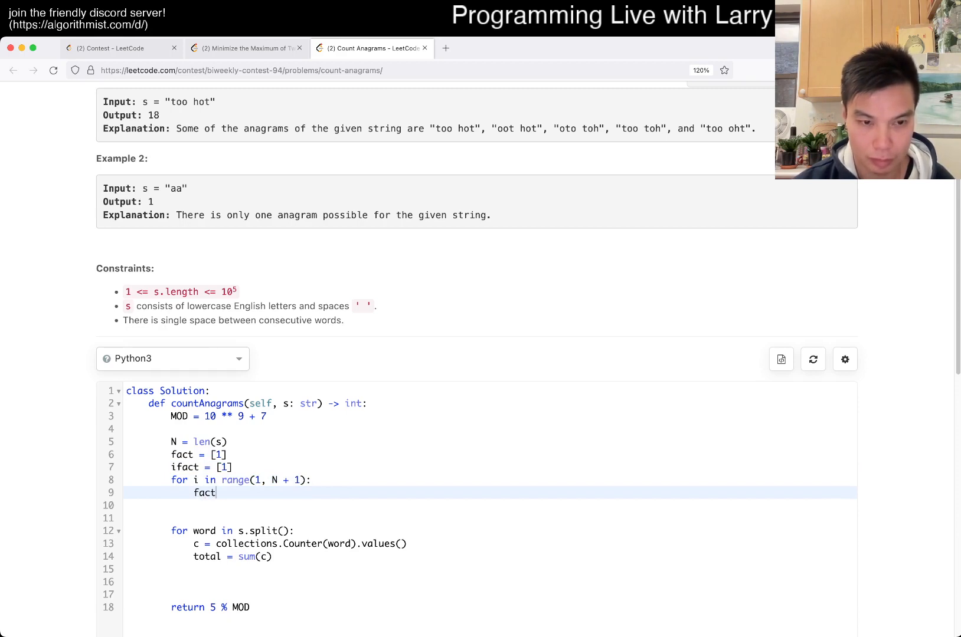
type("[i] =")
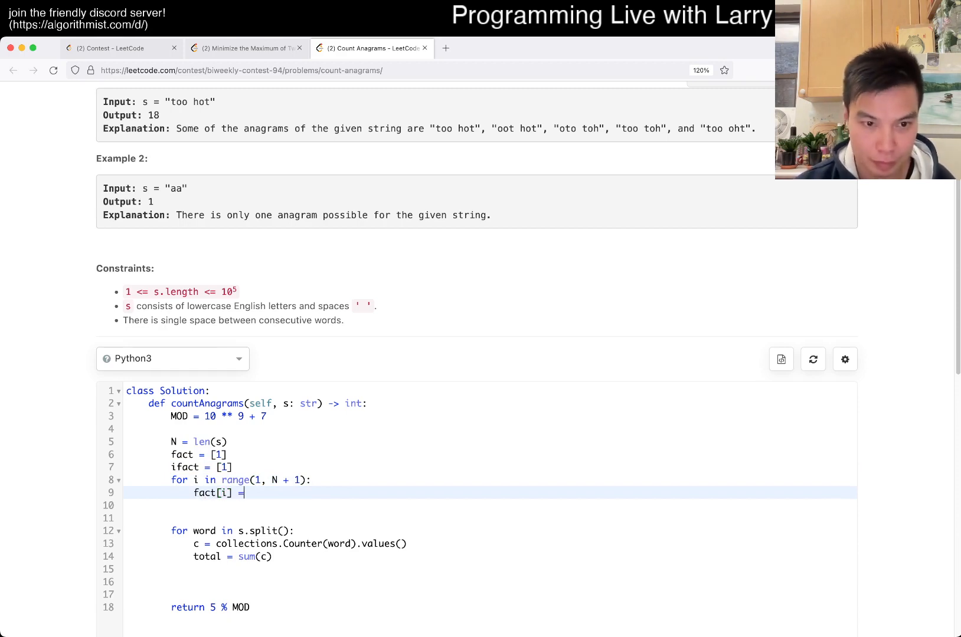
key("Backspace")
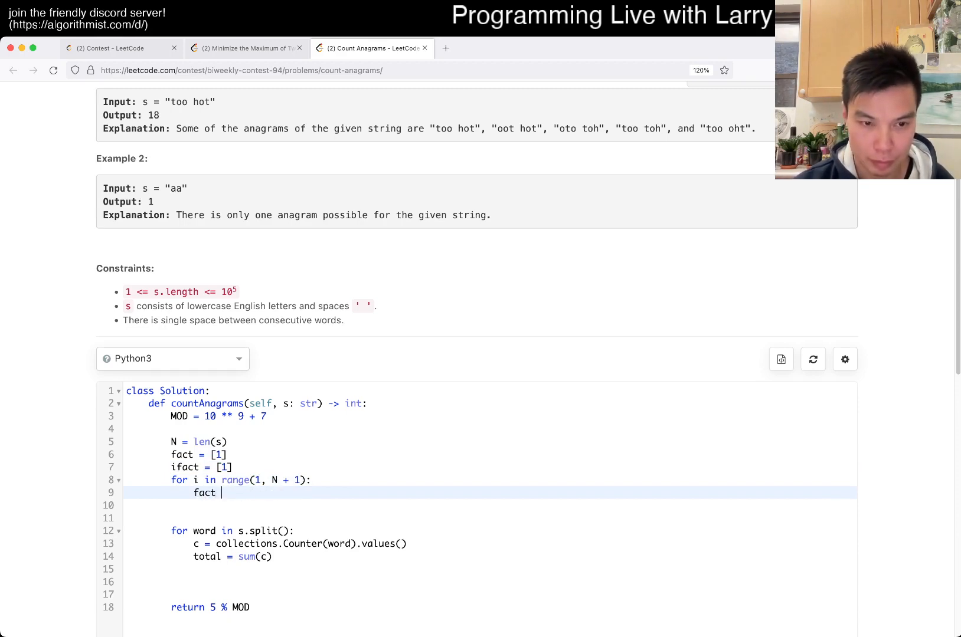
type(".append(fact[-1]")
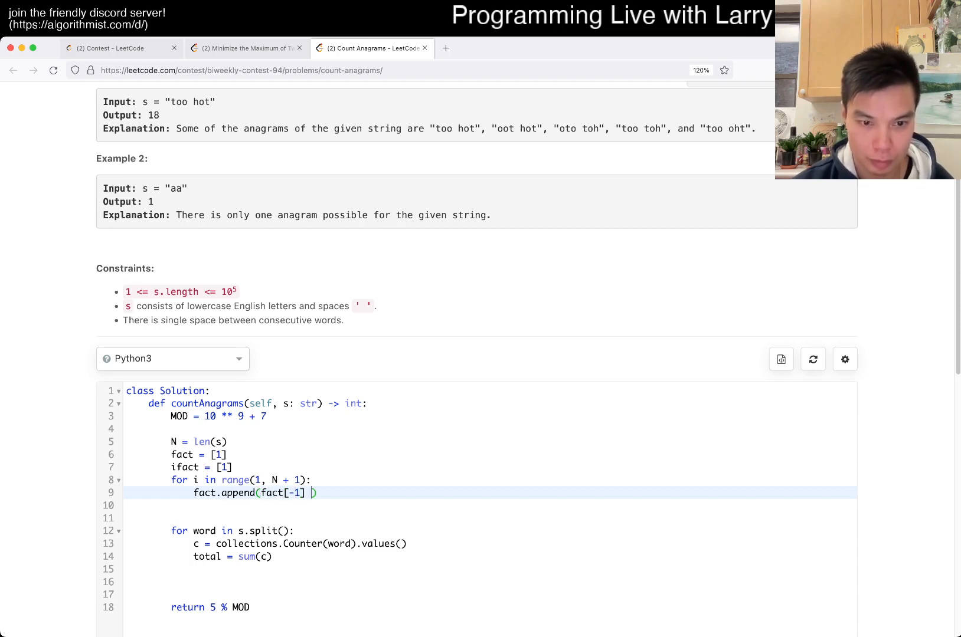
type("* i")
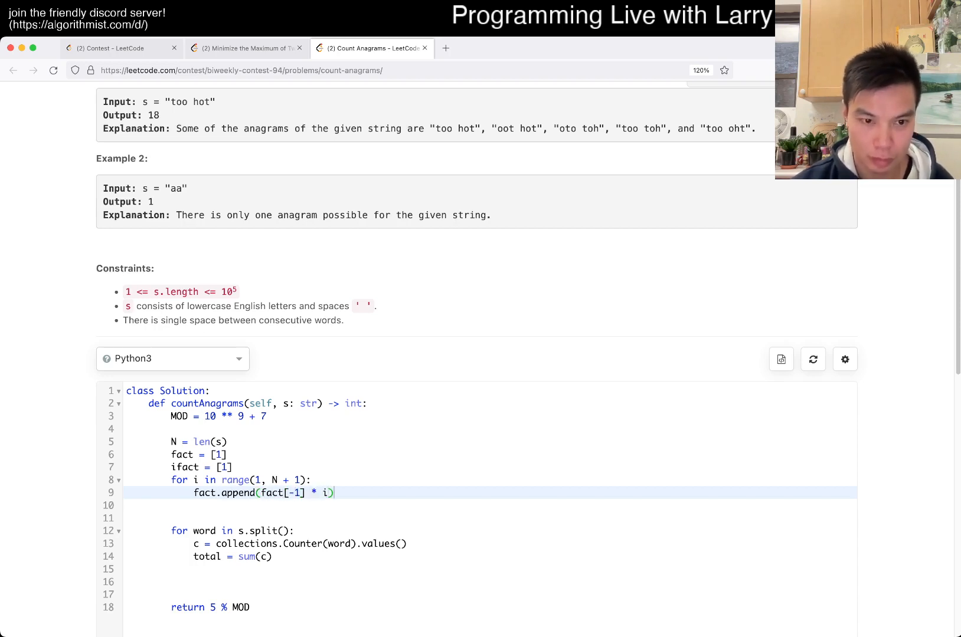
type("fact")
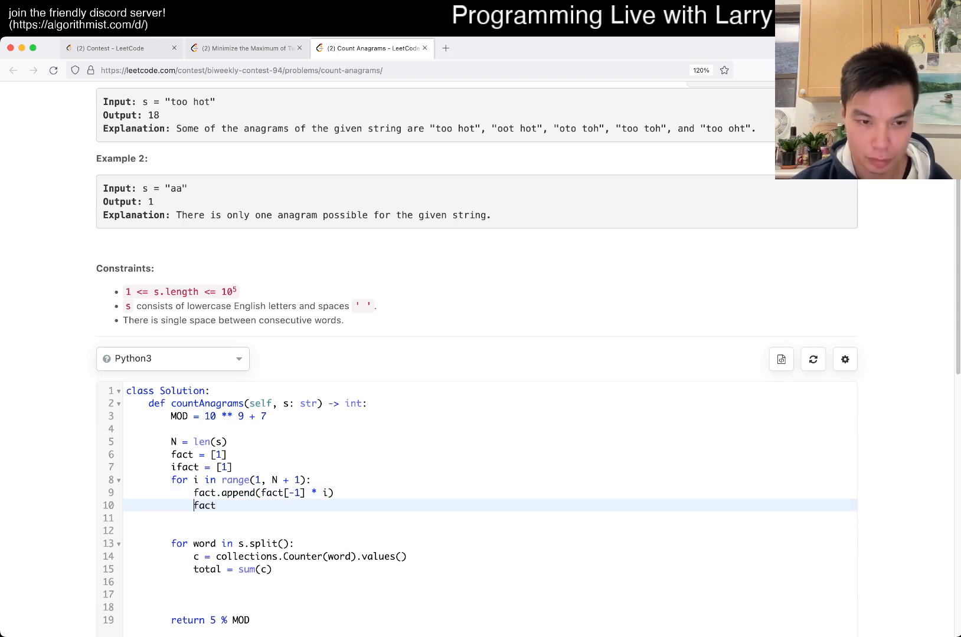
type("ifact =")
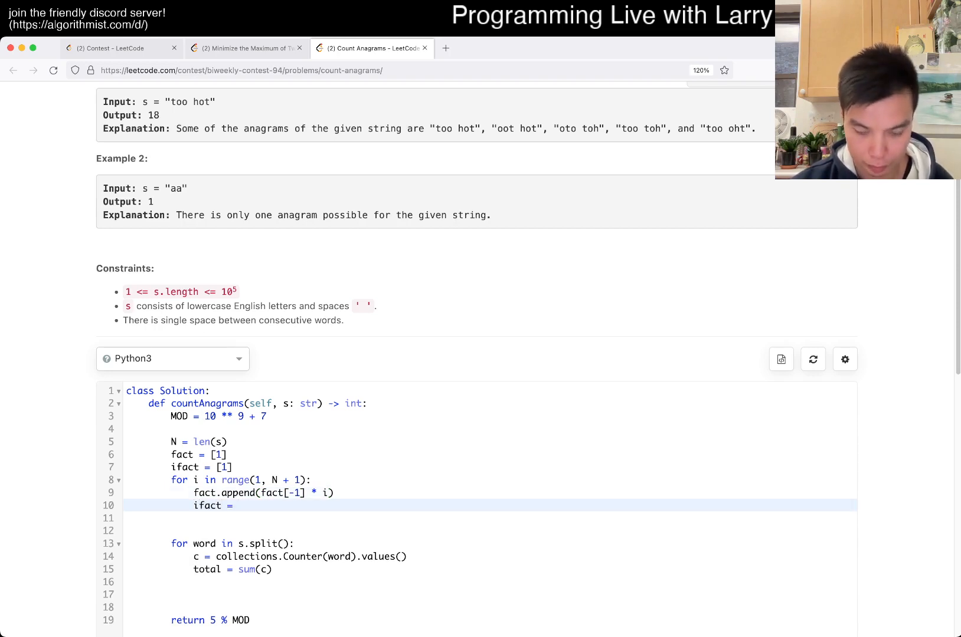
type("pow()")
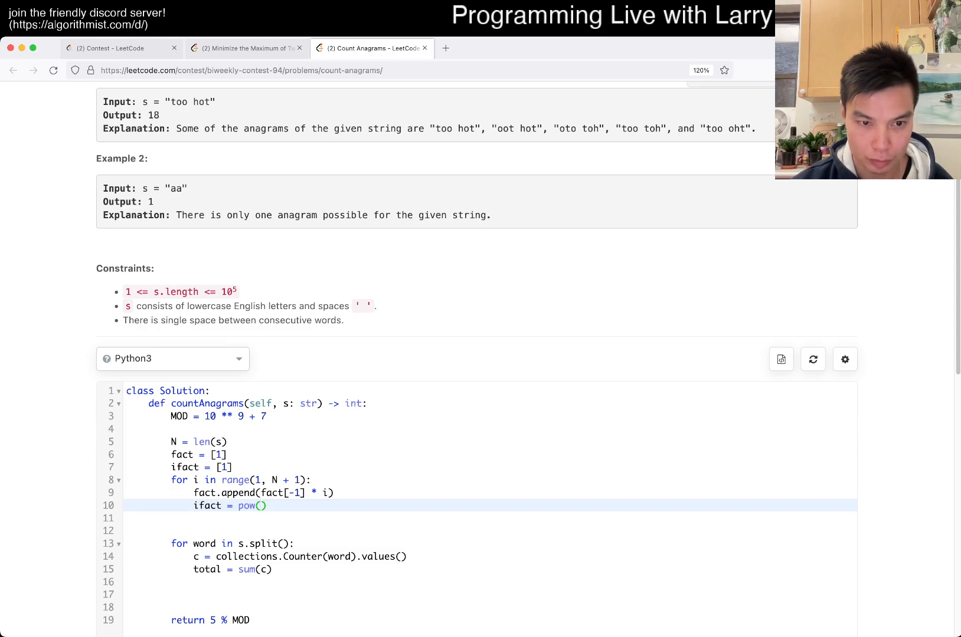
type("fact[-1], MOD,")
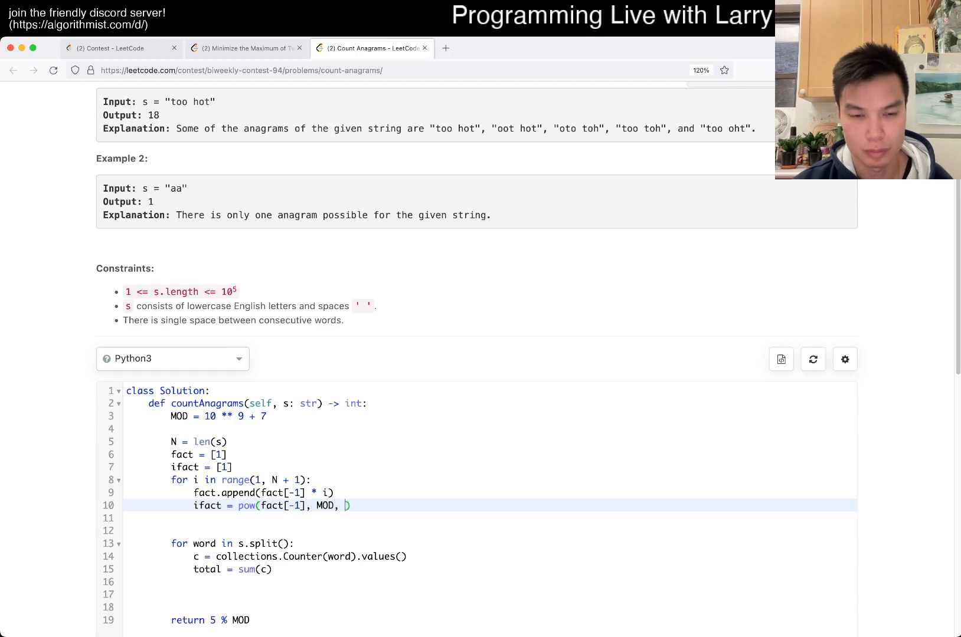
type("-1")
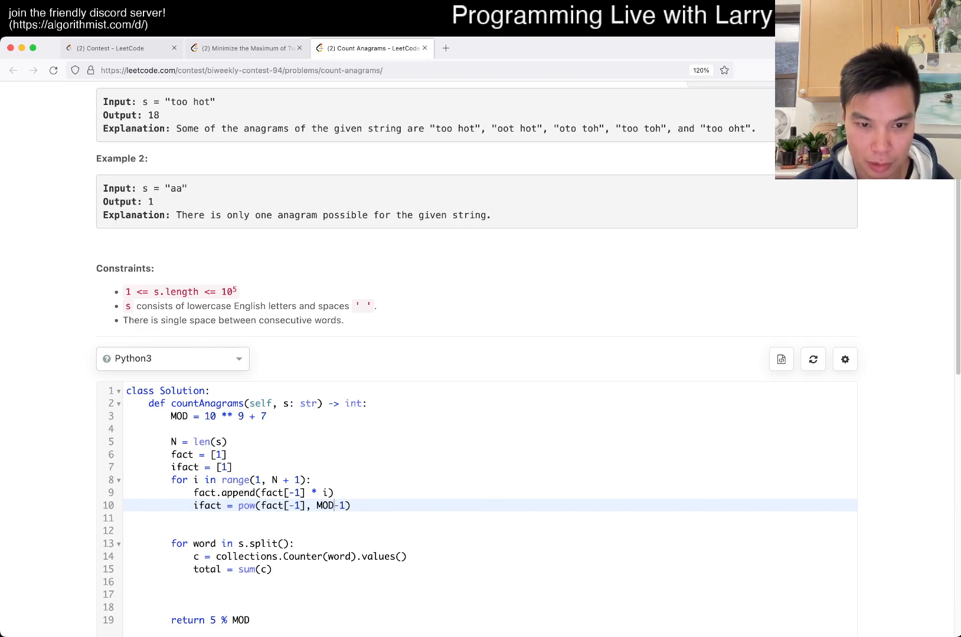
type("-1, MOD")
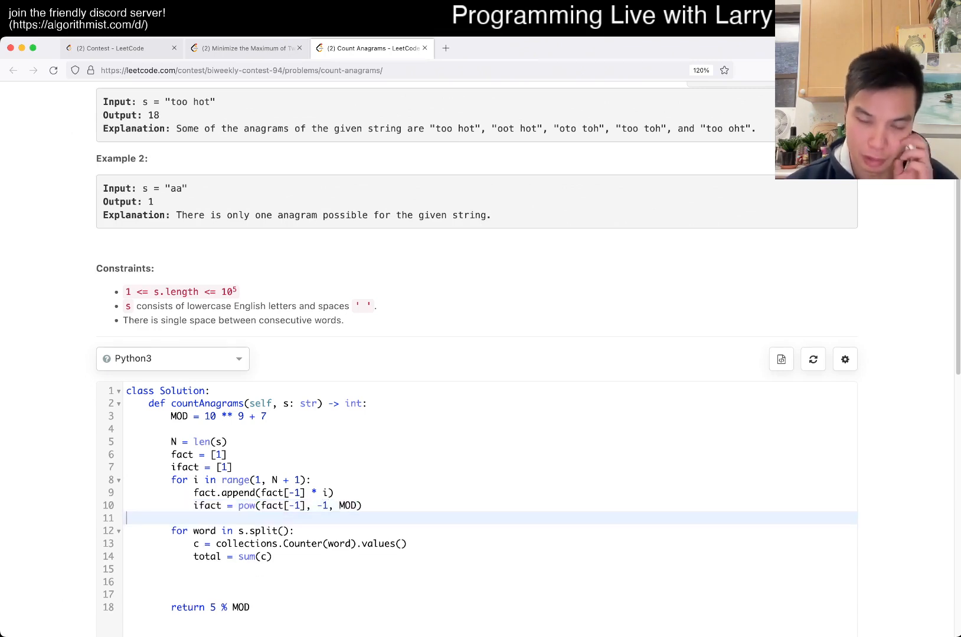
- Add a total variable above the word loop and multiply total by fact[ctotal] with % MOD
scroll("down", 3)
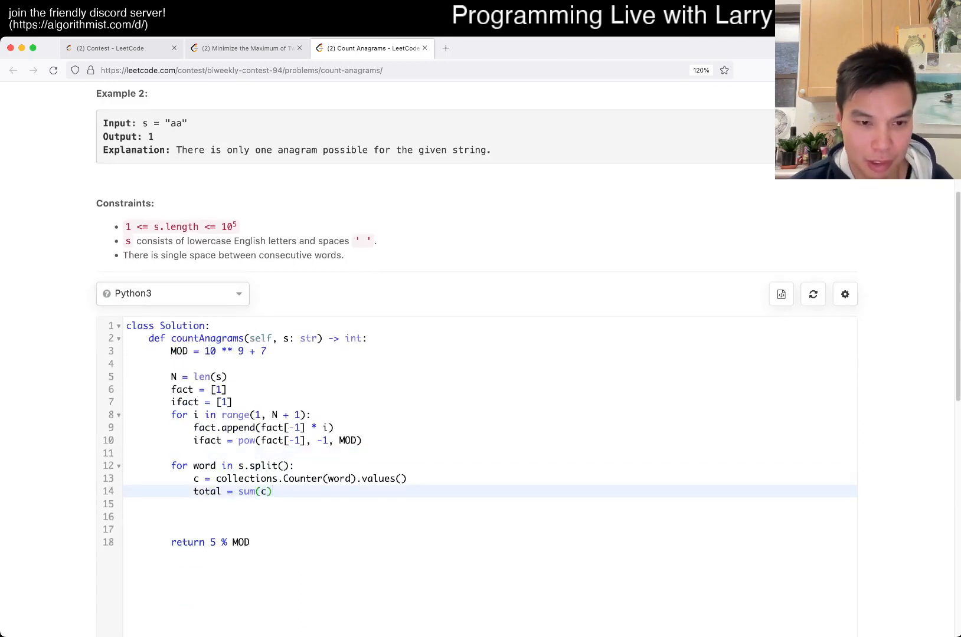
key("Enter")
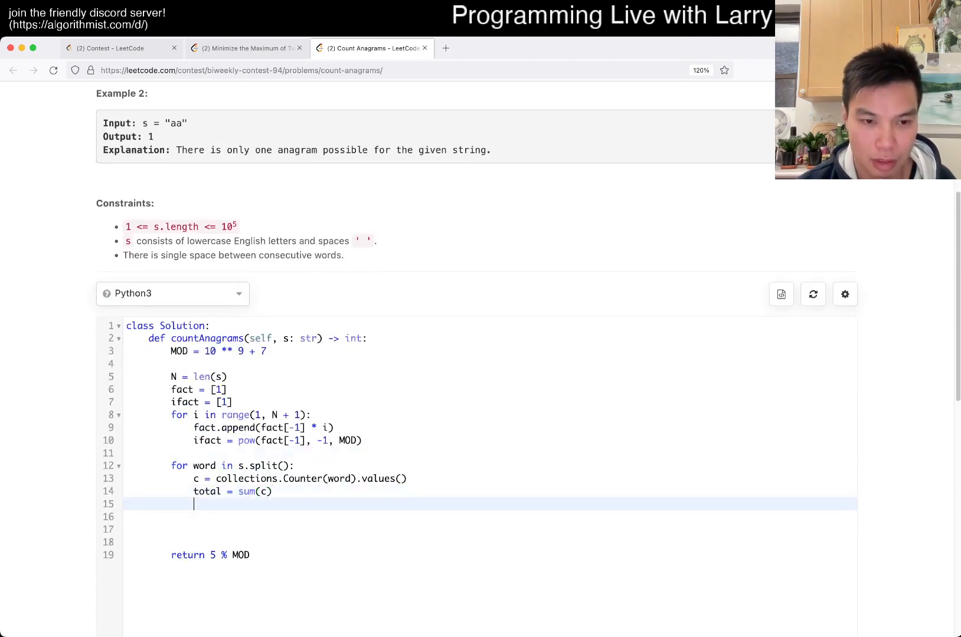
key("enter")
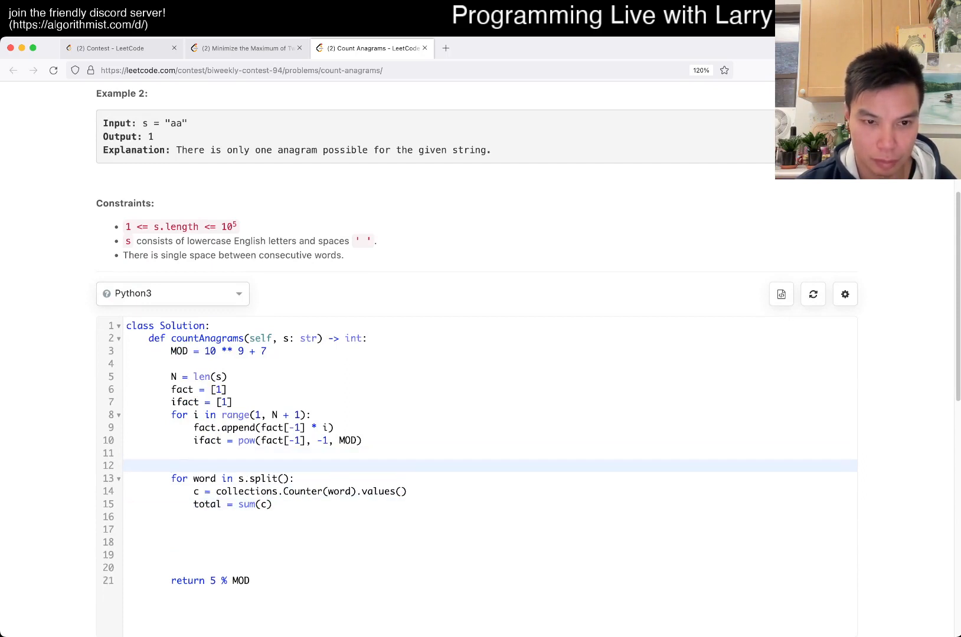
type("total = 0")
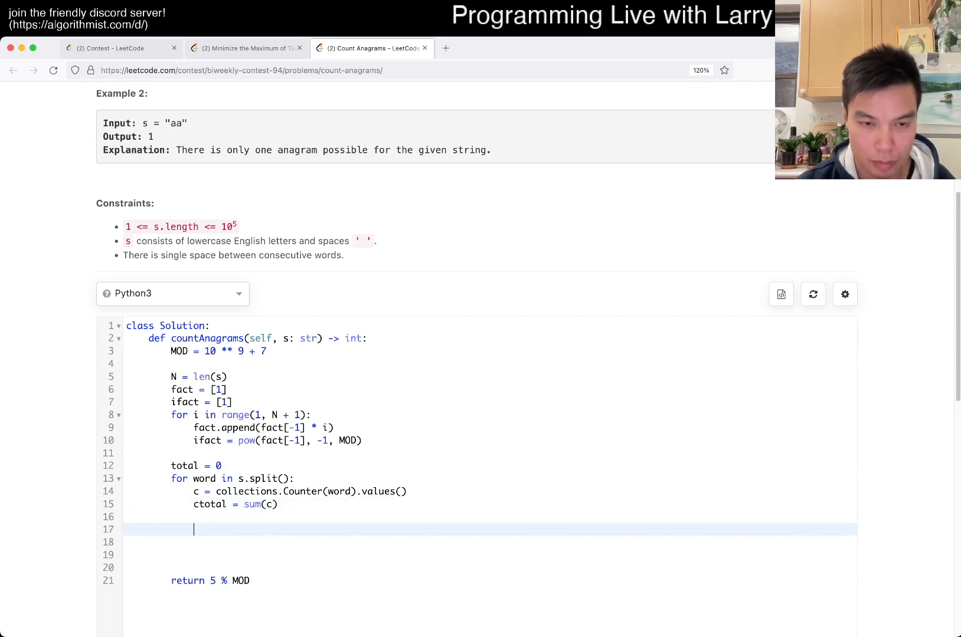
type("fact[cto]")
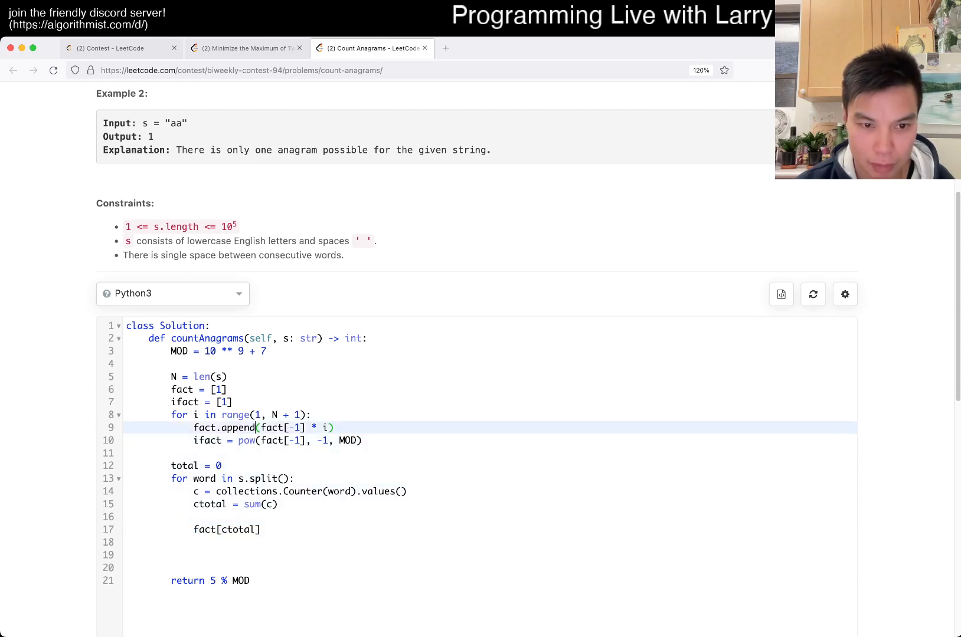
type("(")
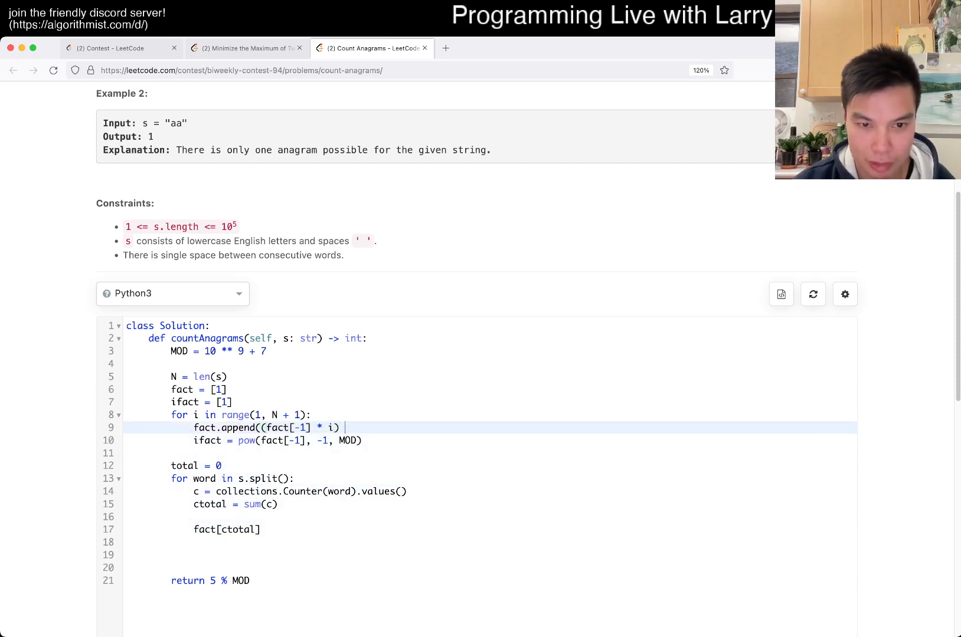
type("% MOD")
left_click(490, 530)
type("t")
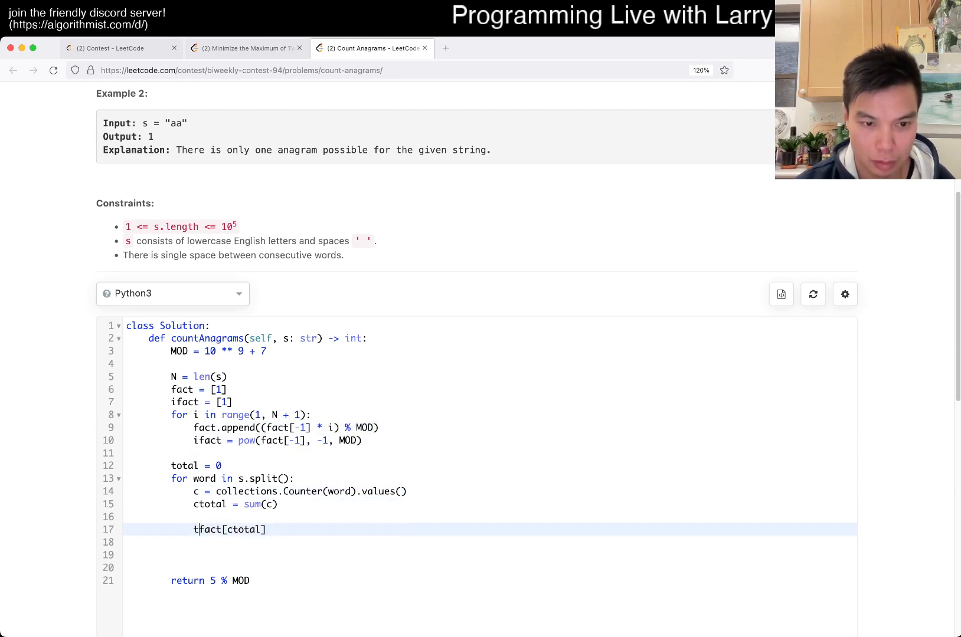
type("otal")
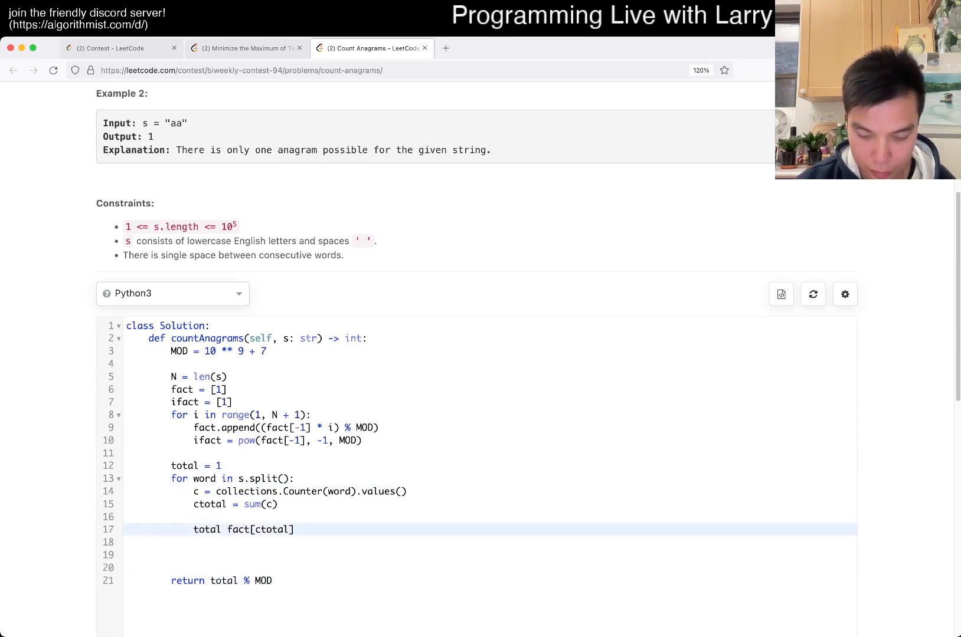
type("*=")
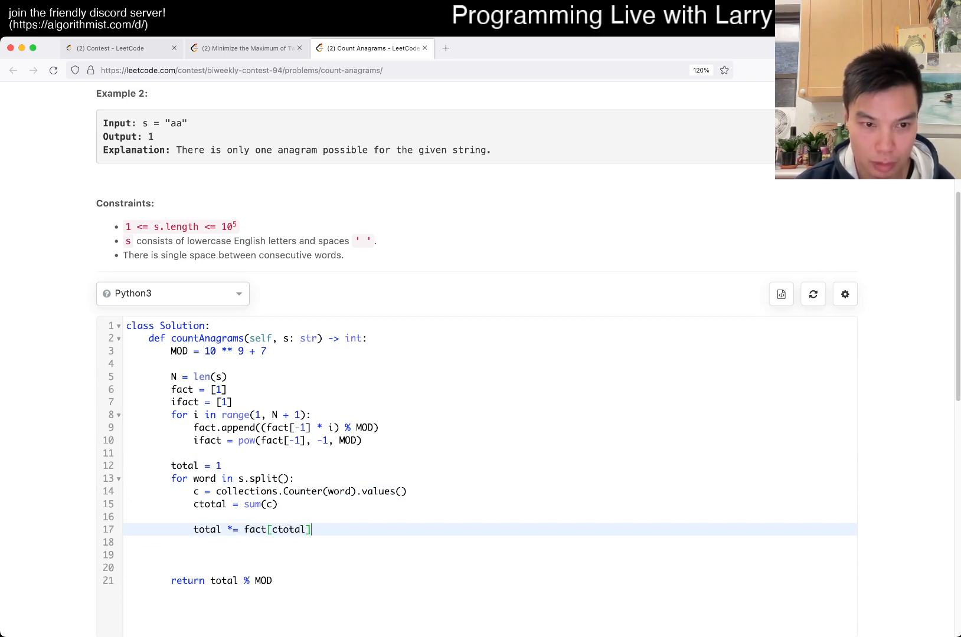
- Loop over the letter counts v, multiplying total by ifact[v], then reduce total %= MOD
type("for")
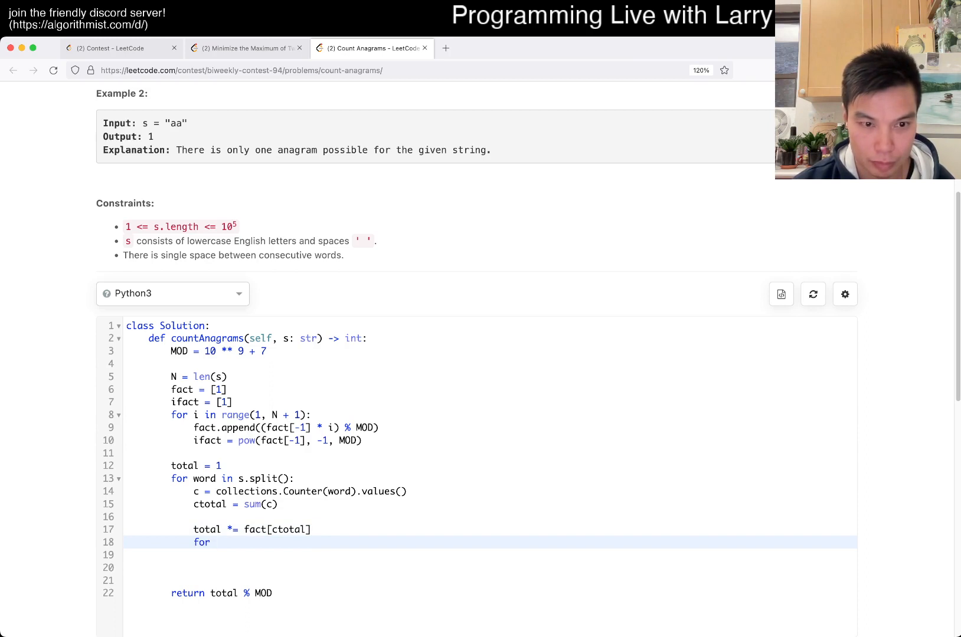
type("v in c")
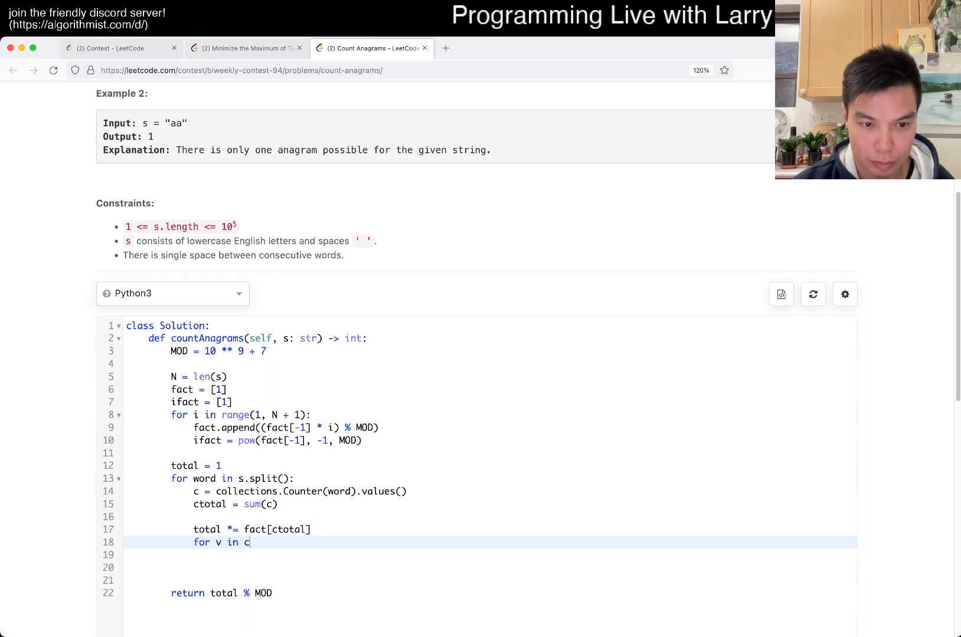
type(":")
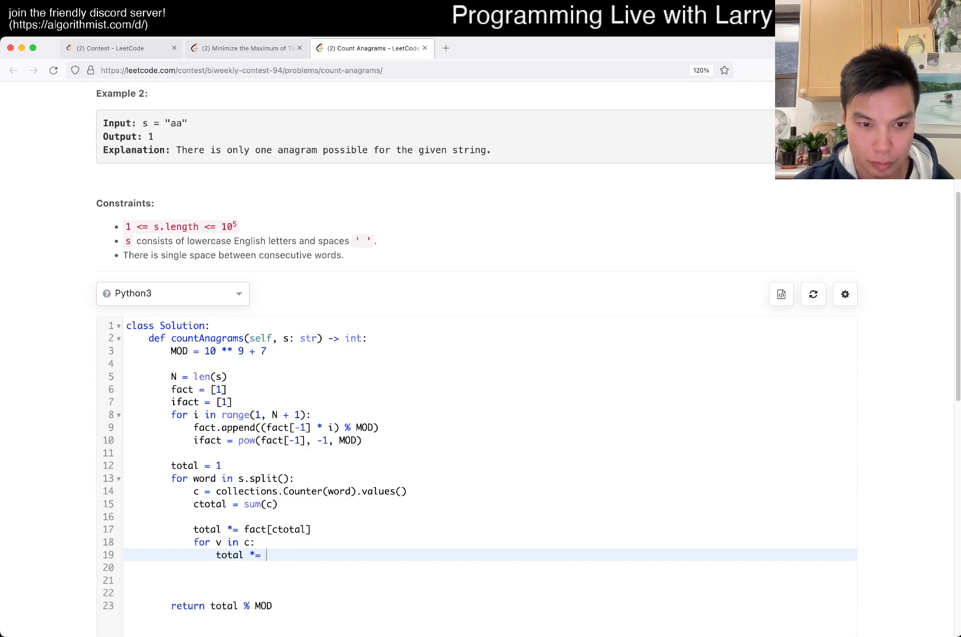
type("ifact[]")
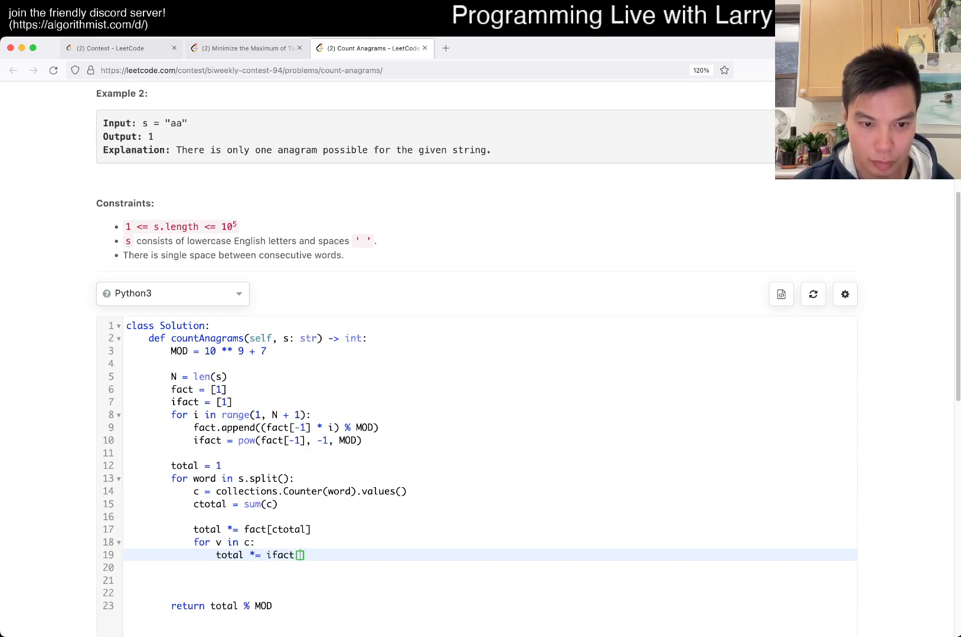
type("v")
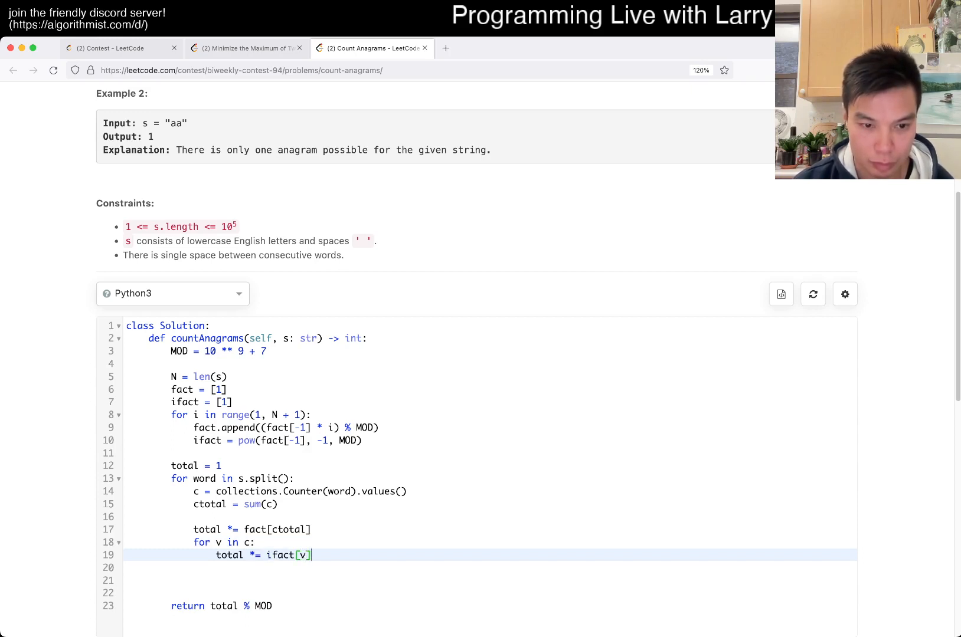
type("total %= MOD")
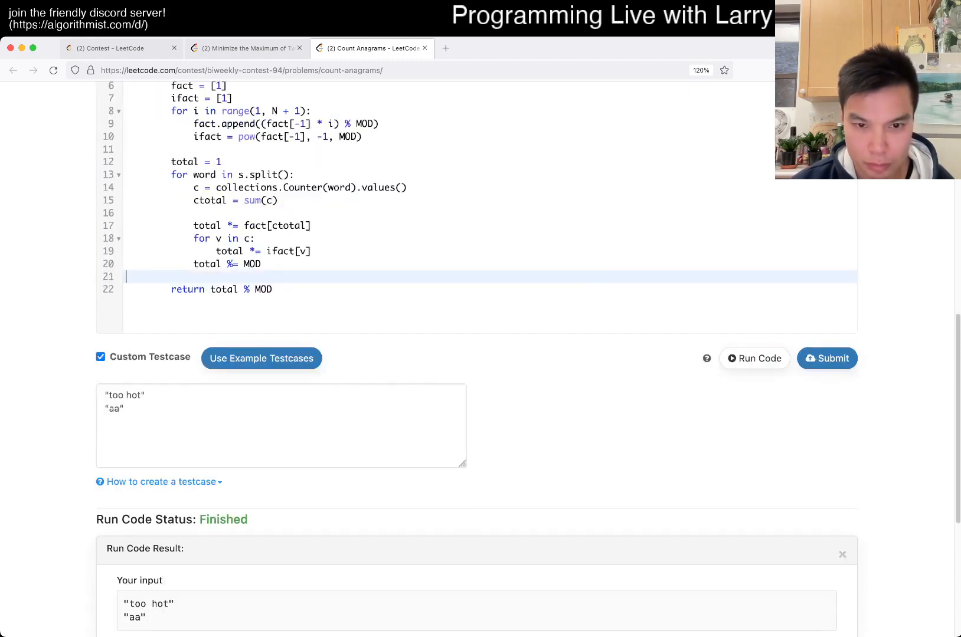
- Make ifact use .append, add total %= MOD after multiplying, run the examples (18, 1), and submit
left_click(754, 359)
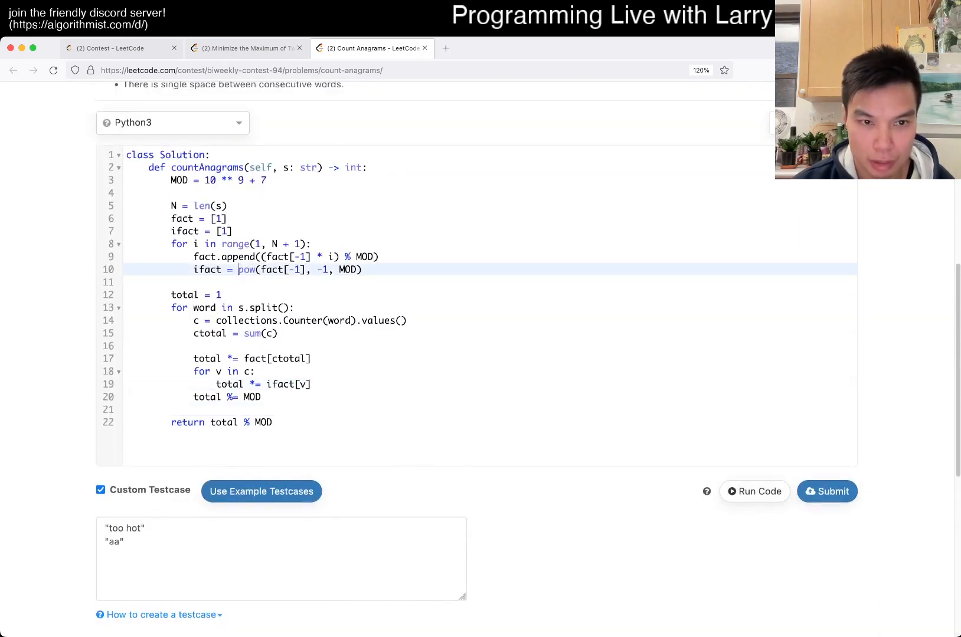
type(".append(")
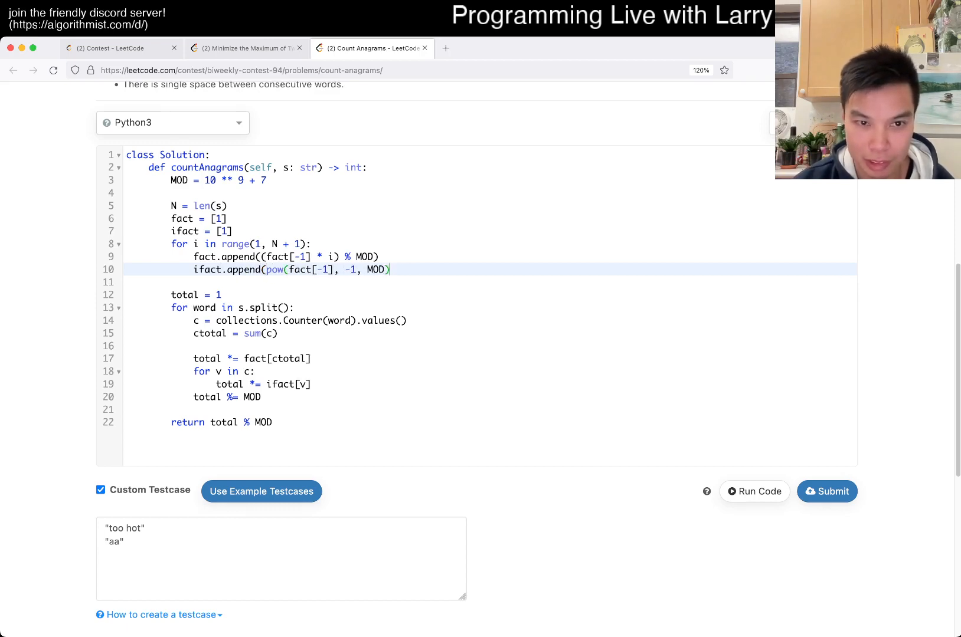
left_click(754, 492)
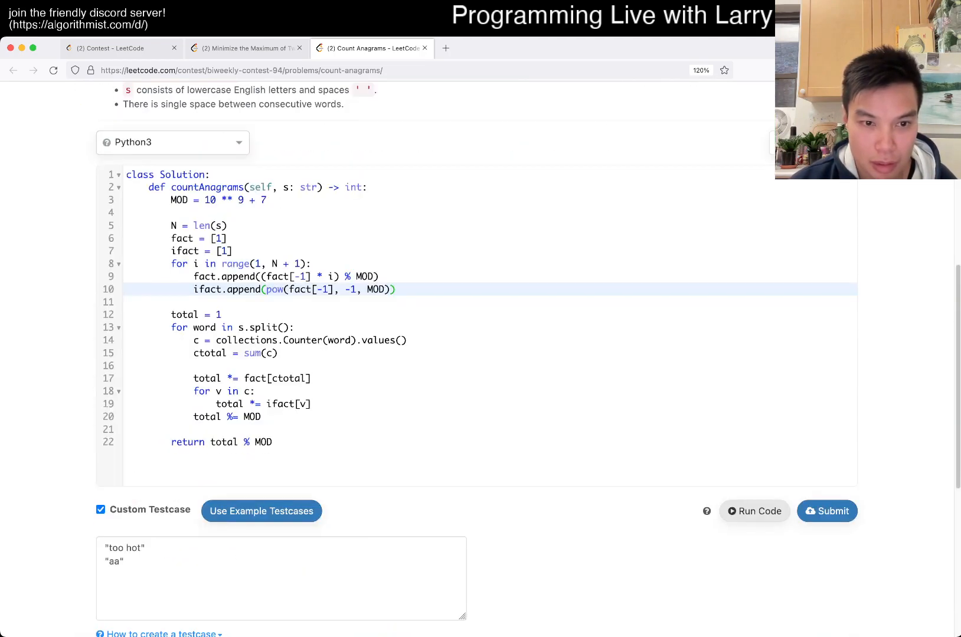
type("total %= MOD")
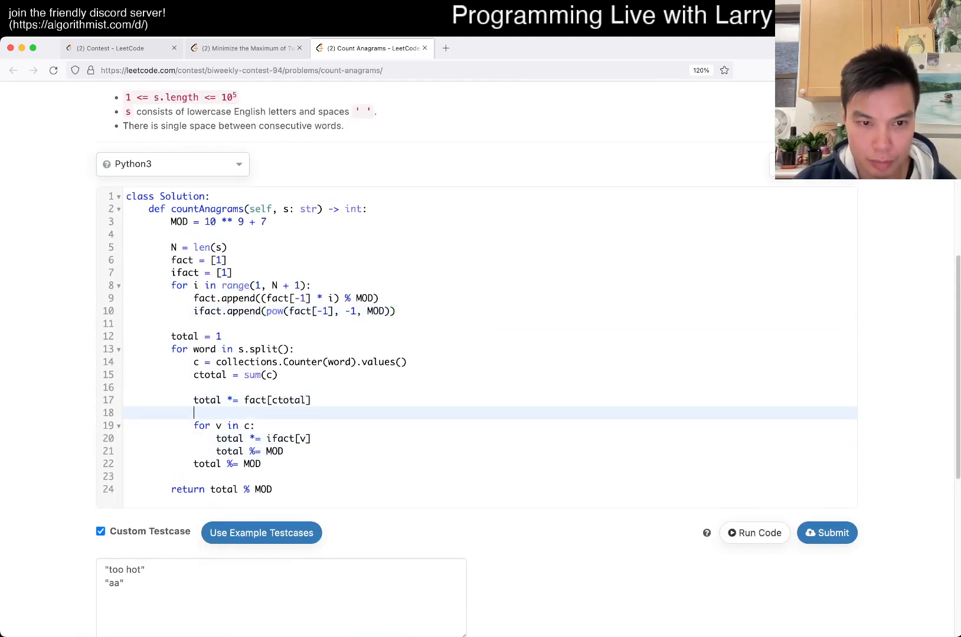
type("total %= MOD")
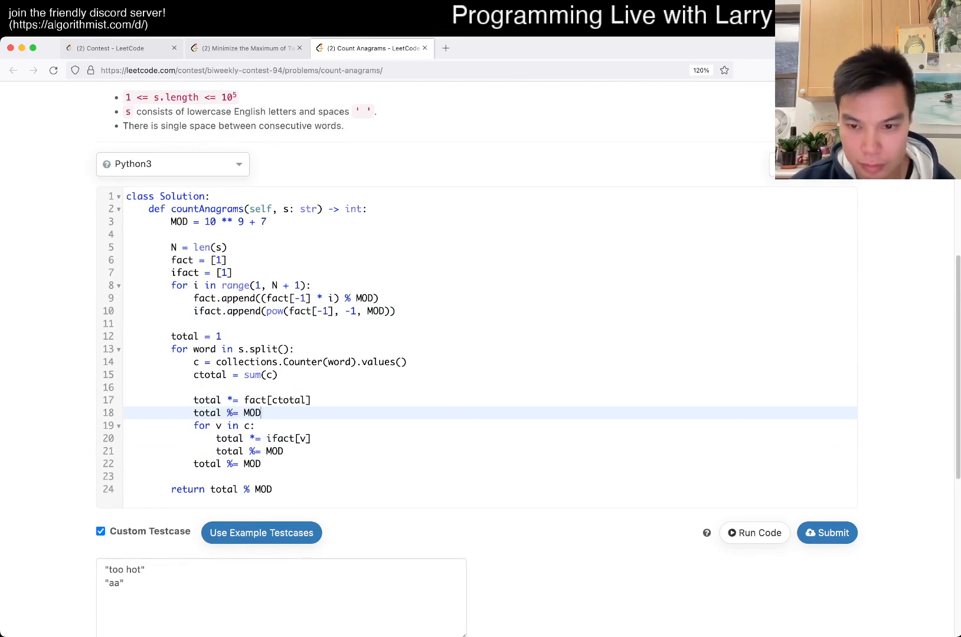
left_click(754, 532)
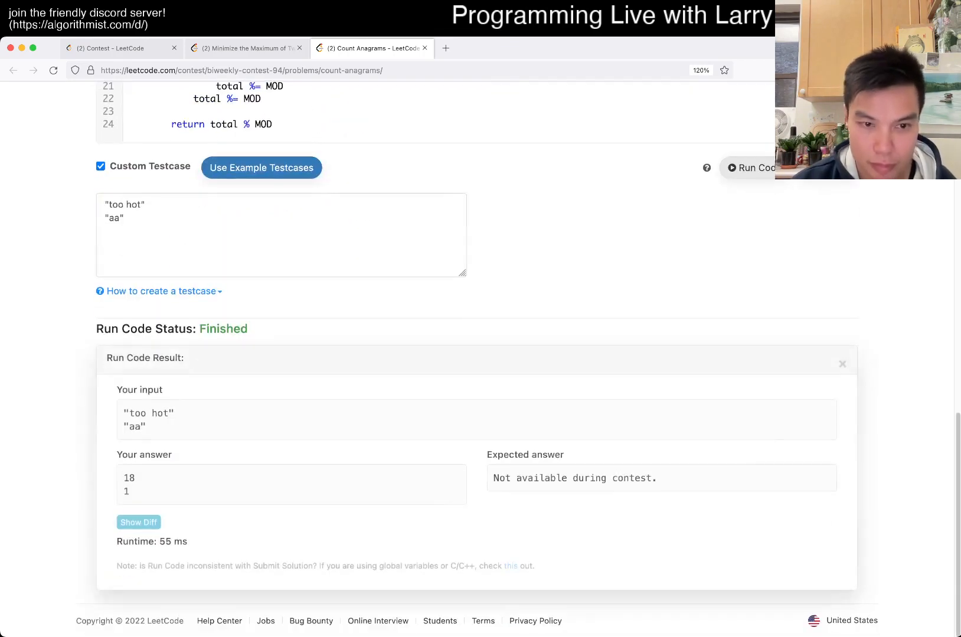
left_click(827, 434)
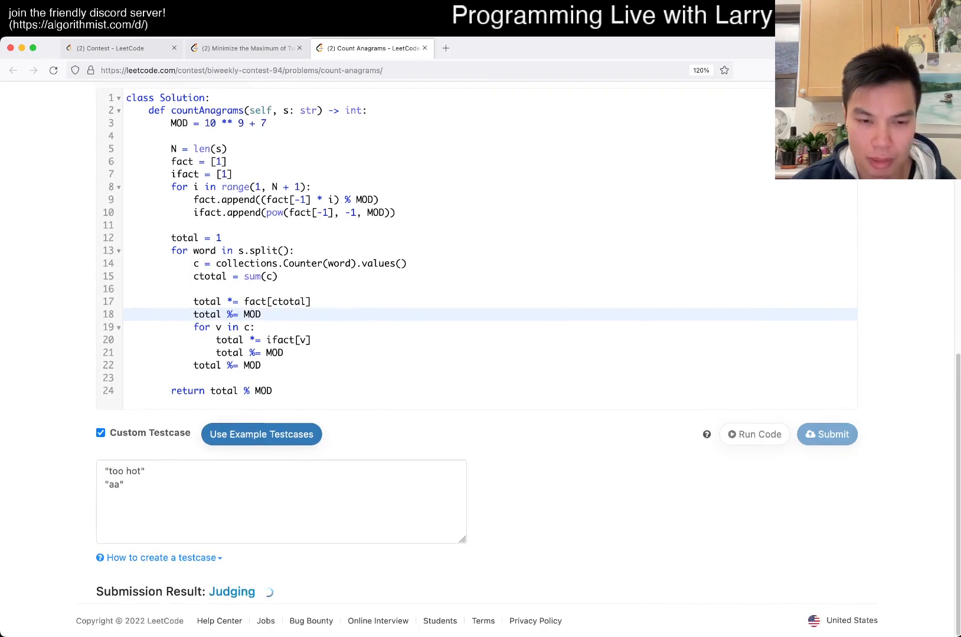